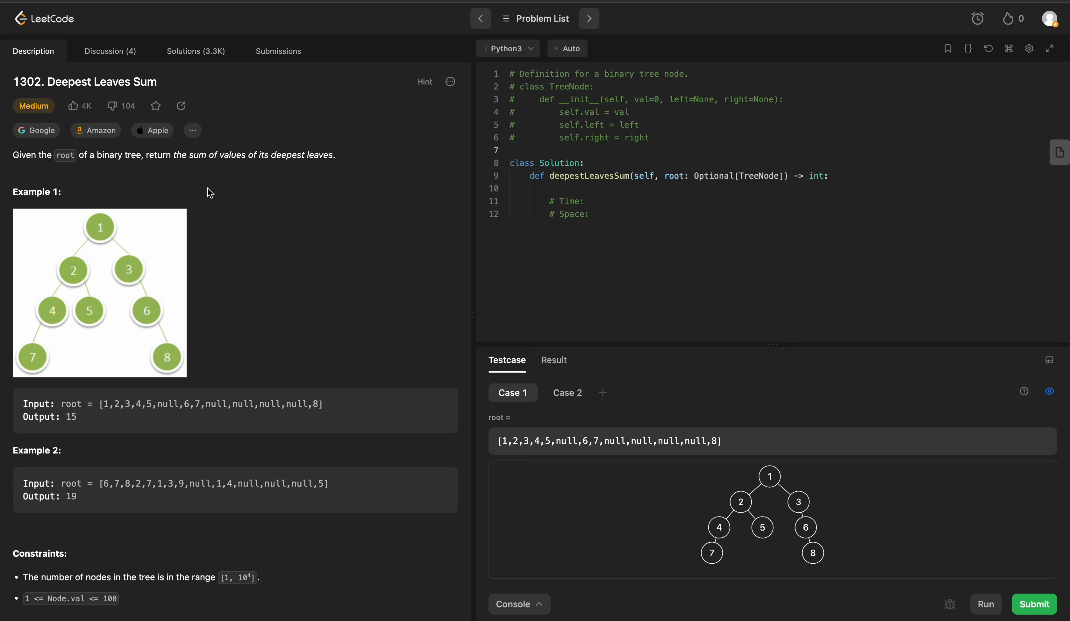
mouse_move(58, 261)
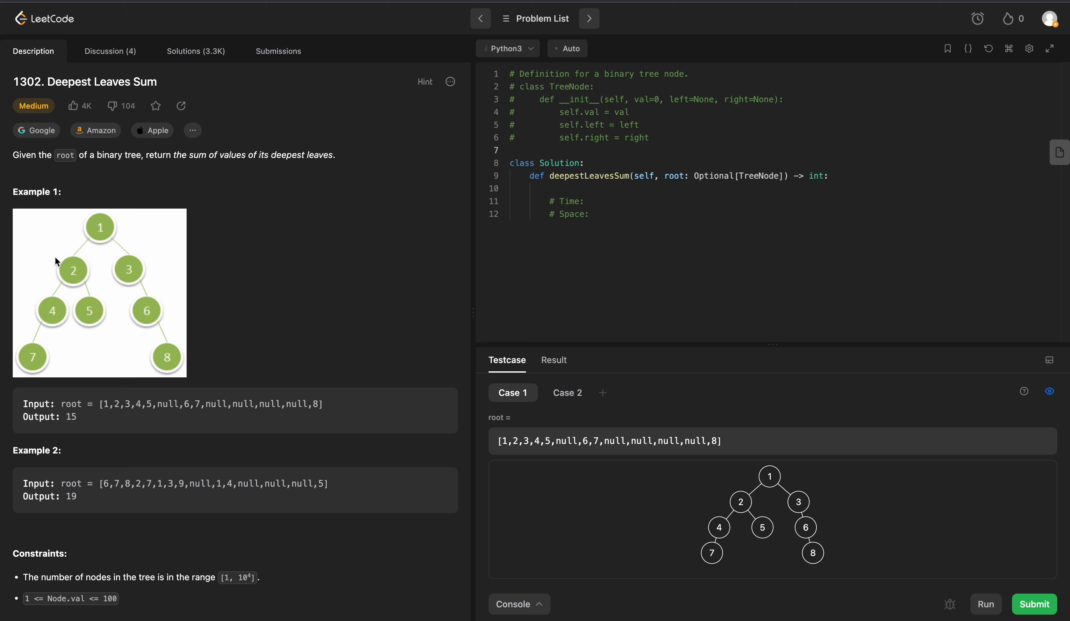
mouse_move(106, 360)
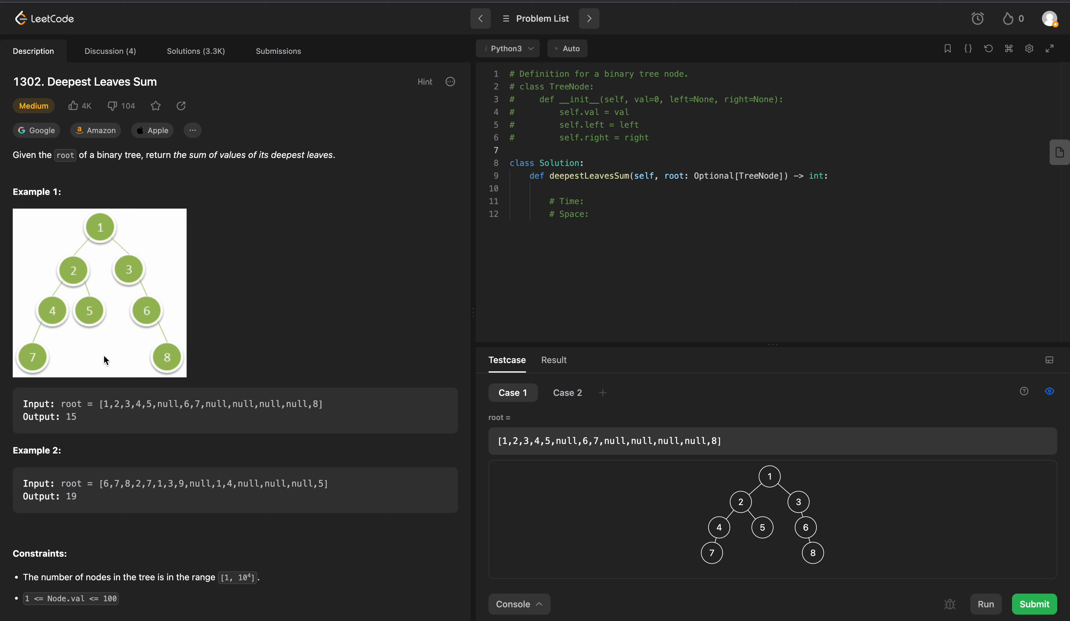
mouse_move(169, 350)
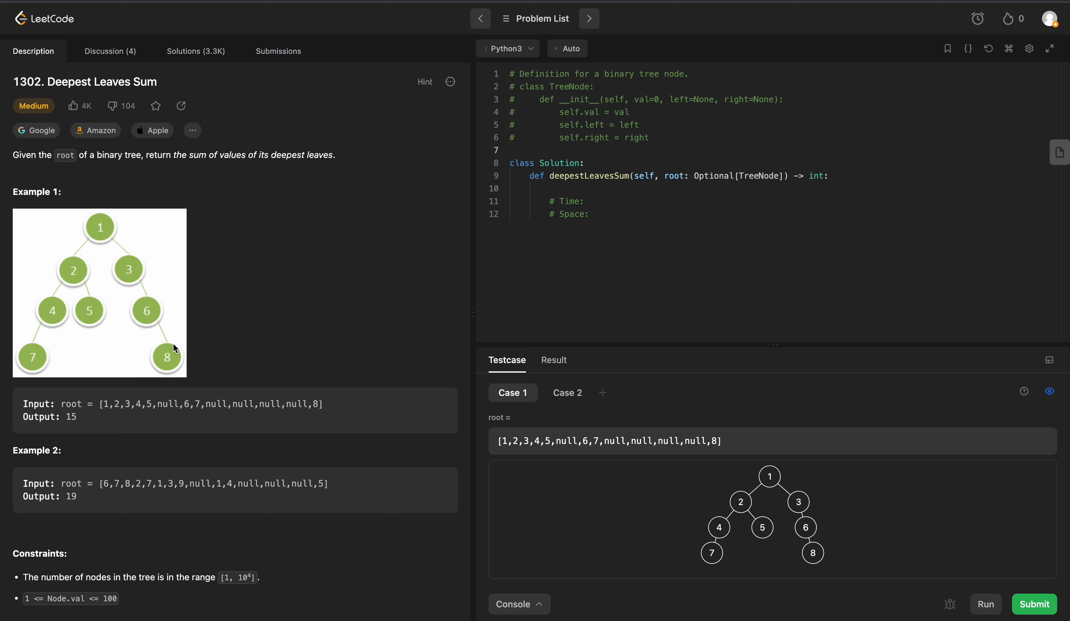
mouse_move(163, 360)
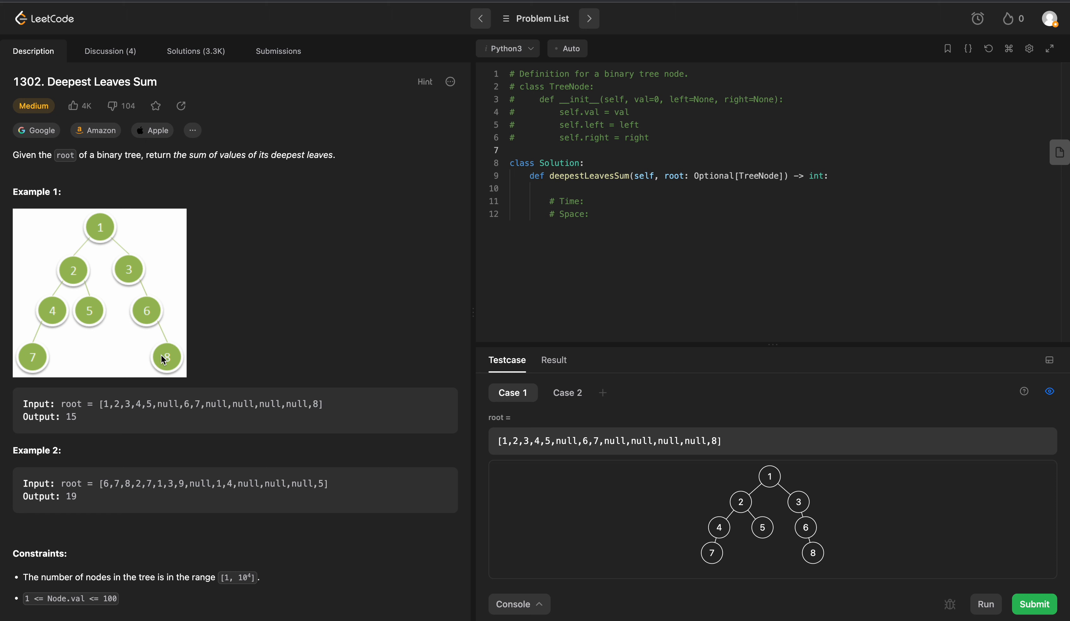
Step: Add 'from collections import deque' at the top of the solution
double_click(70, 417)
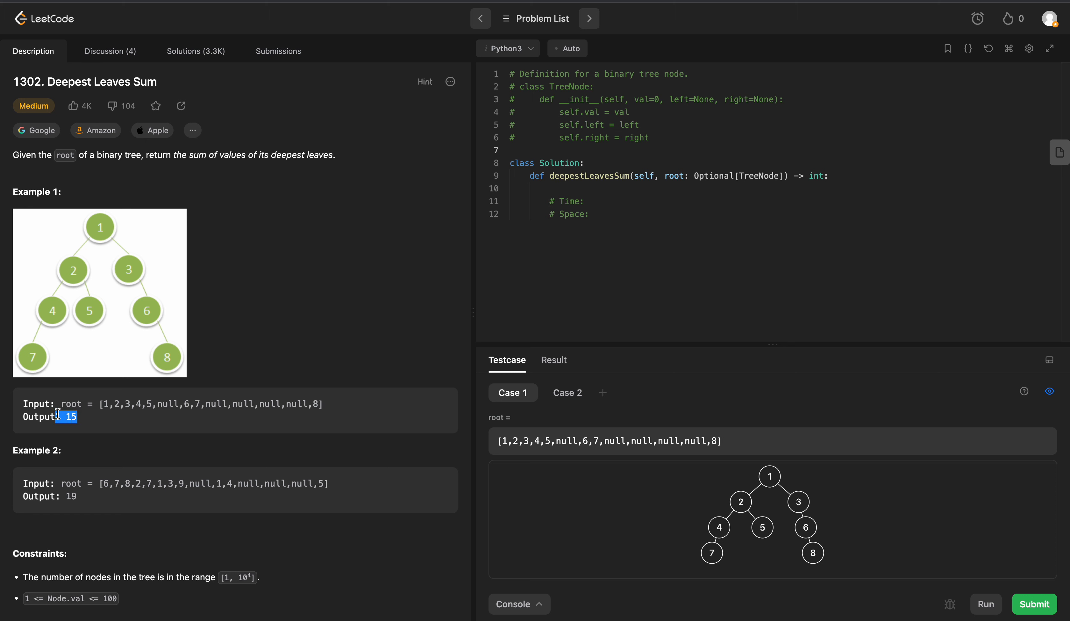
mouse_move(215, 273)
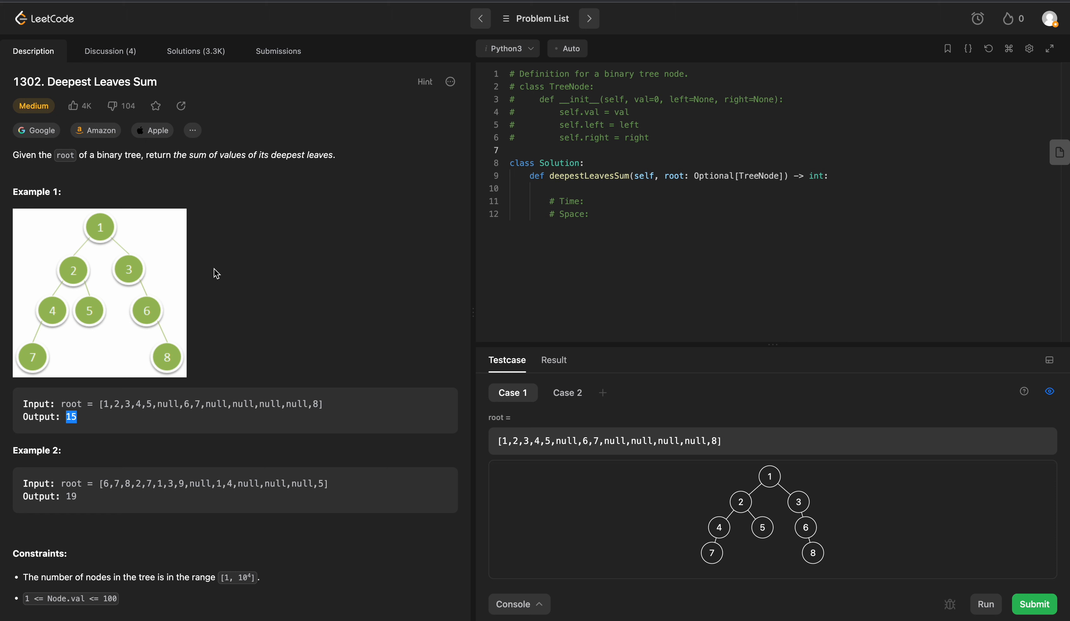
mouse_move(164, 250)
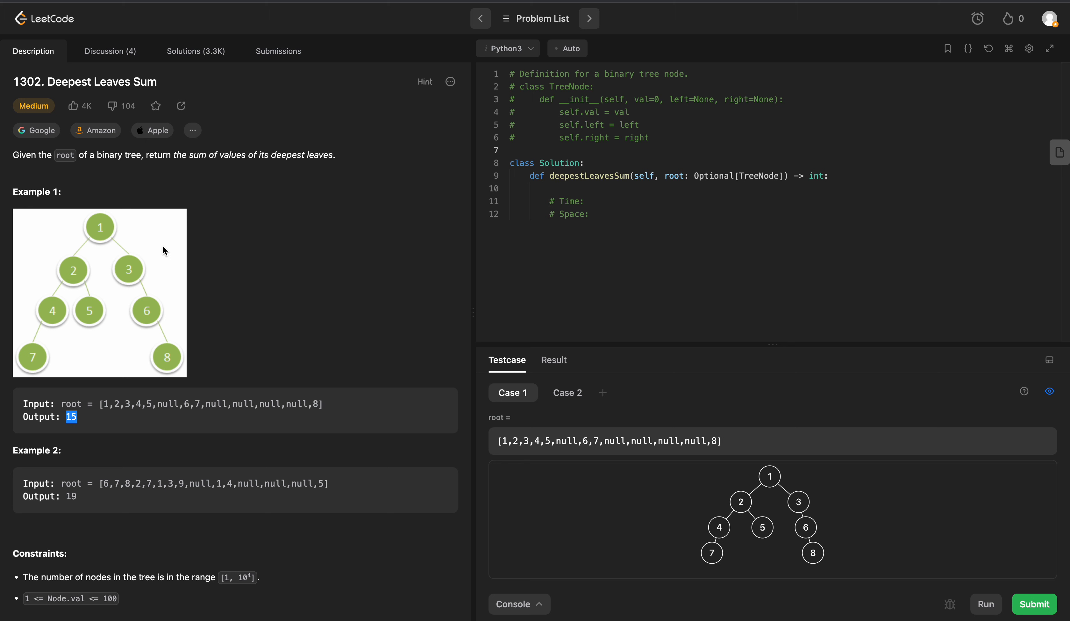
mouse_move(93, 238)
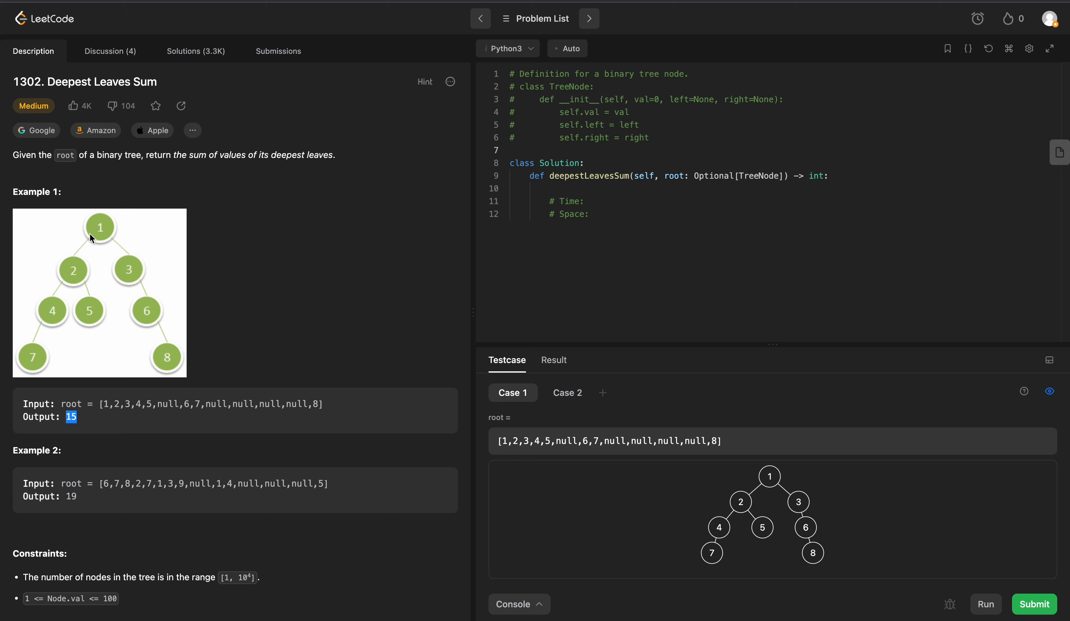
mouse_move(173, 354)
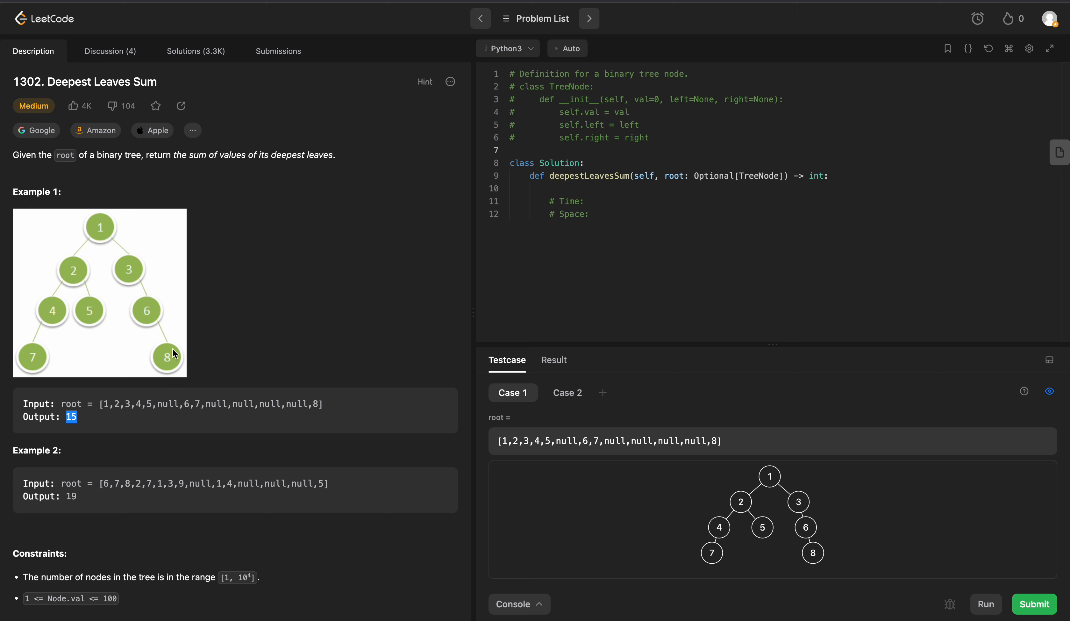
mouse_move(26, 348)
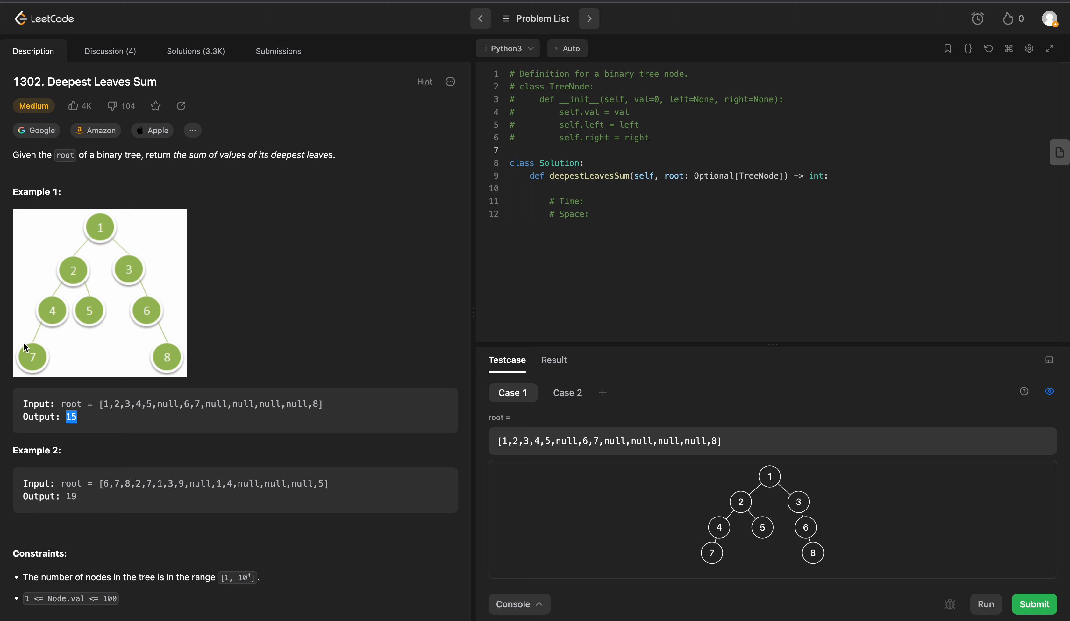
mouse_move(150, 371)
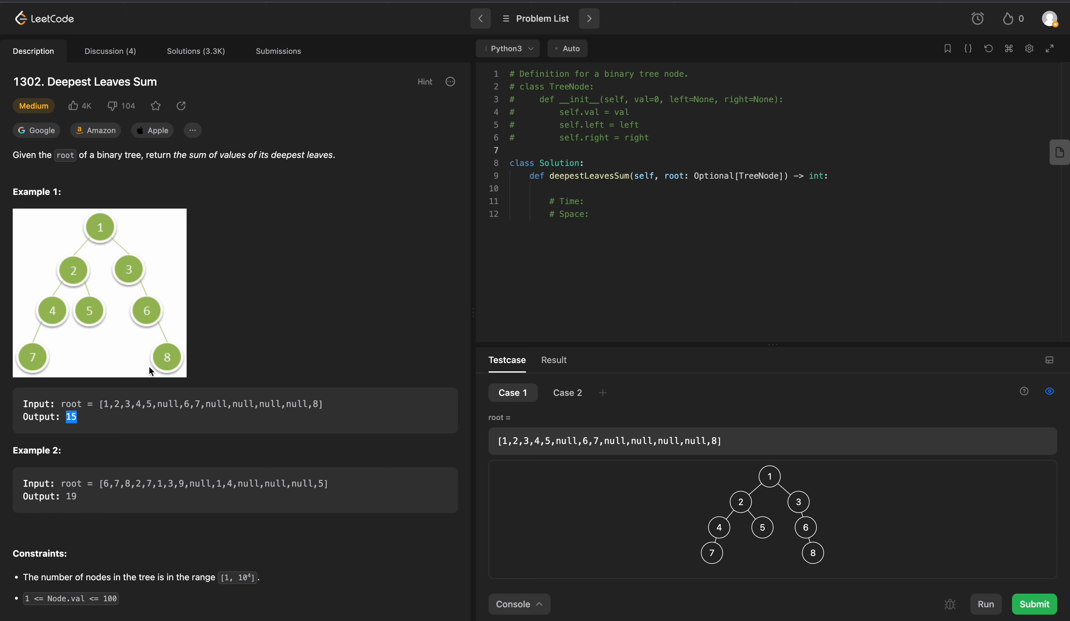
mouse_move(173, 363)
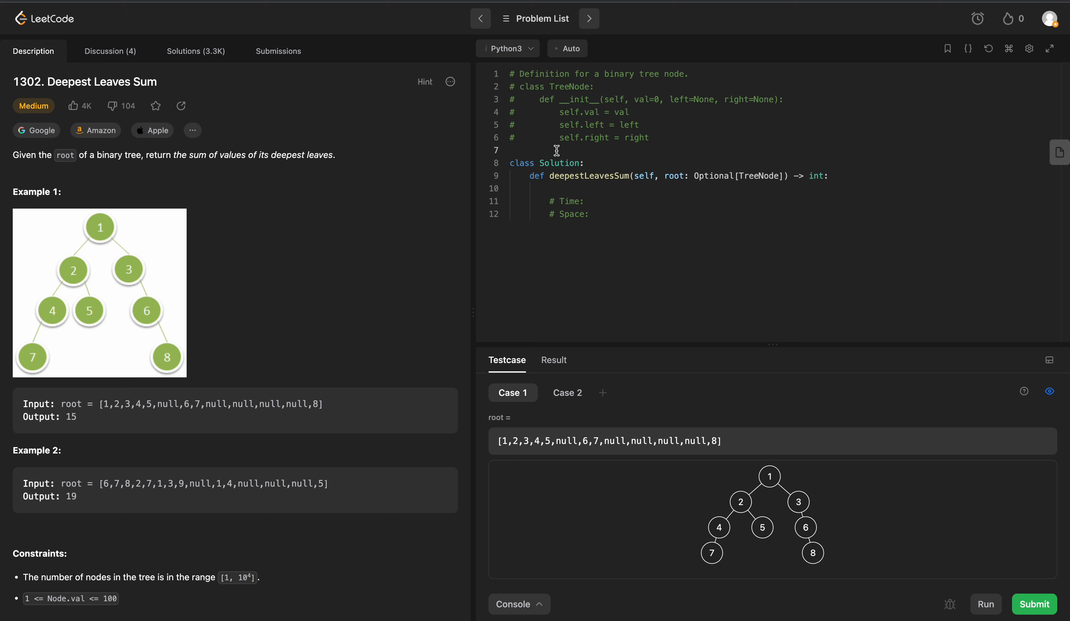
text(from)
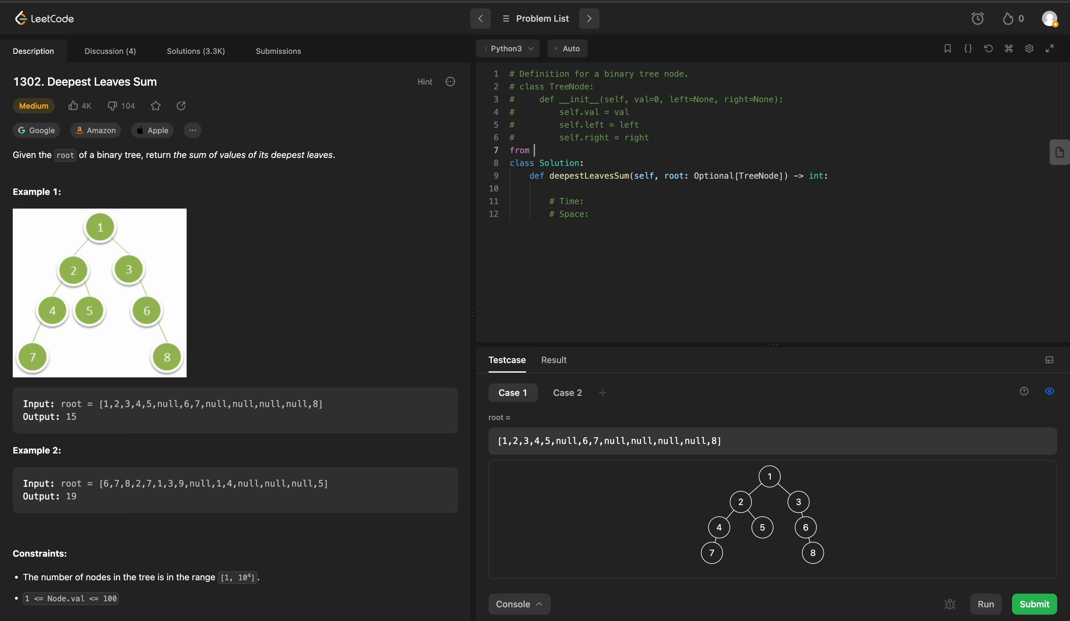
text(collections)
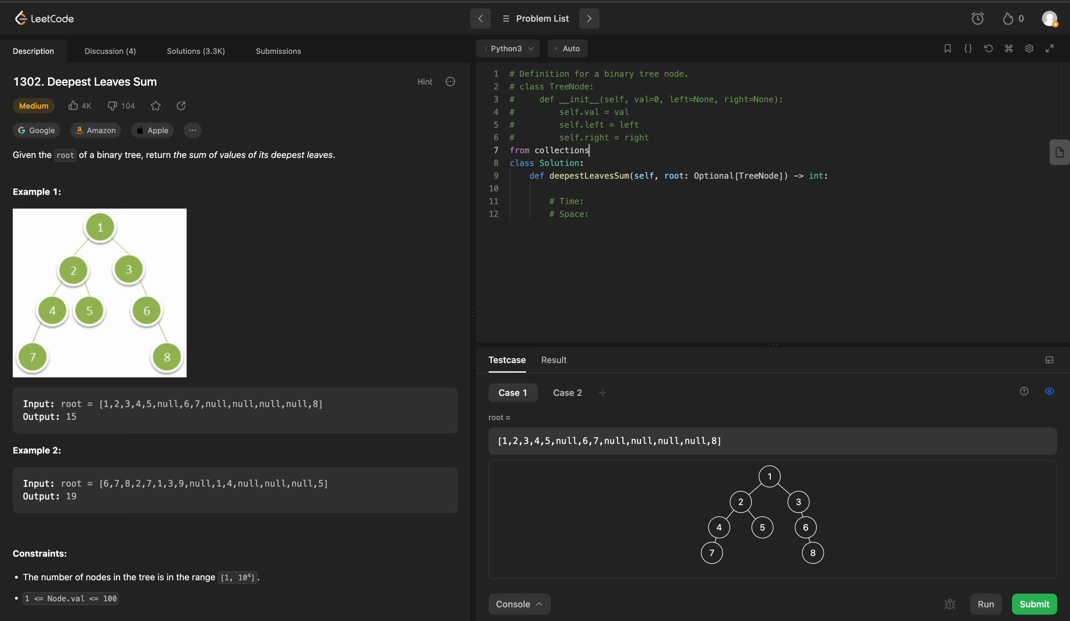
text(import)
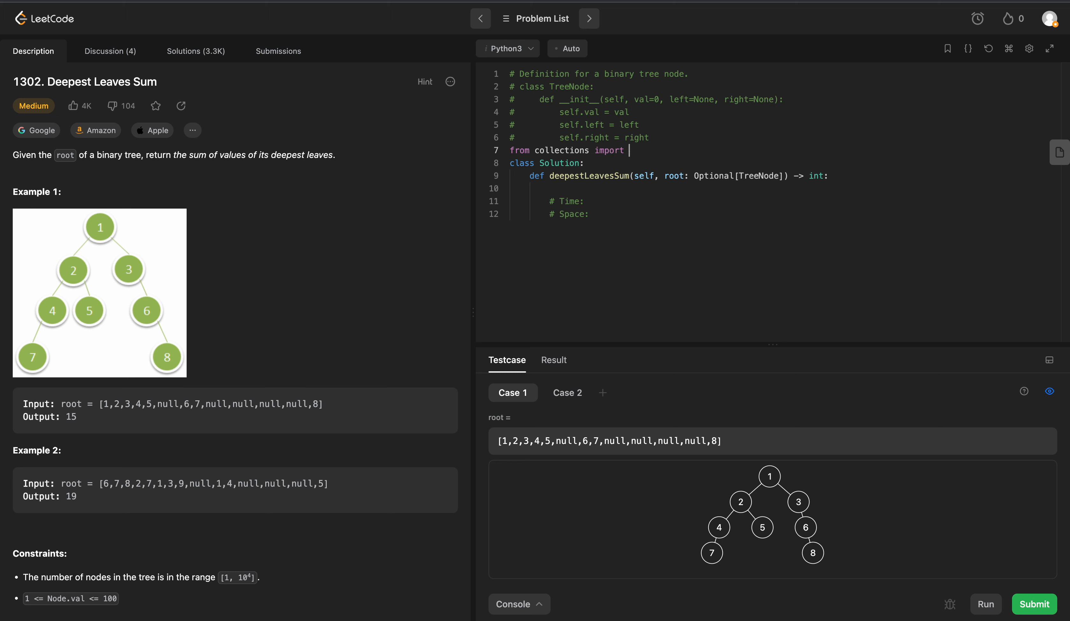
text(deque)
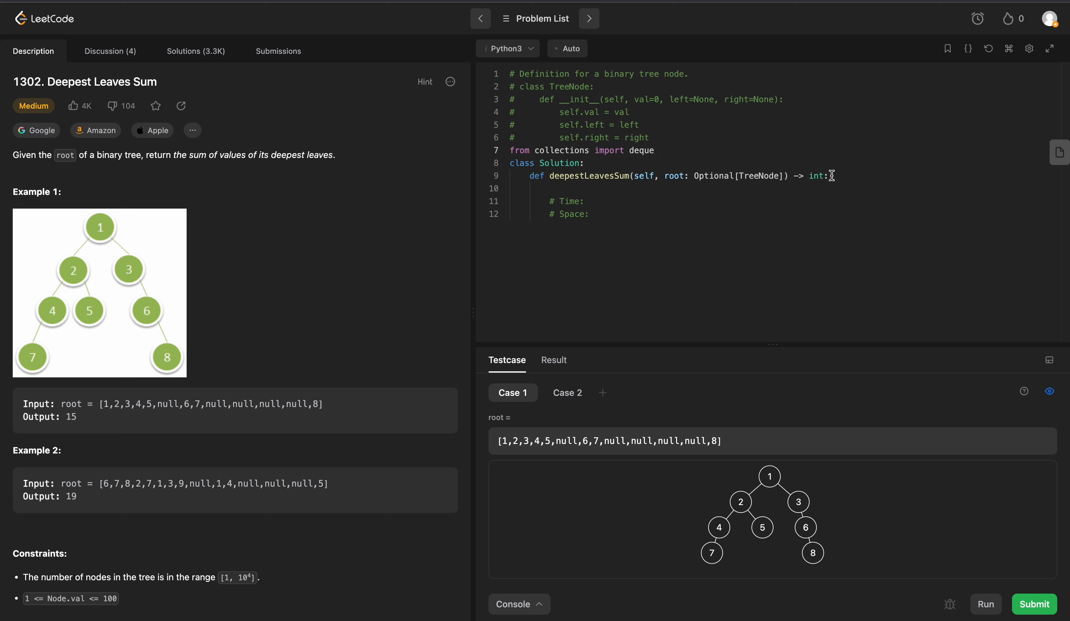
Step: Initialize q = deque([root]), res = [] and total = 0 inside the method
text(q =)
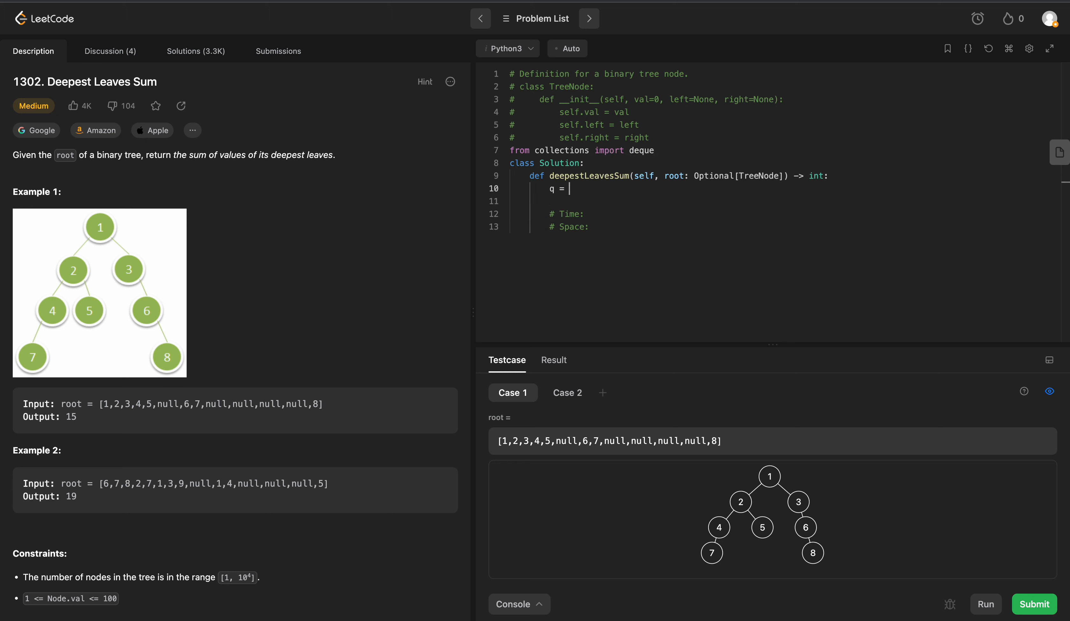
text(deque())
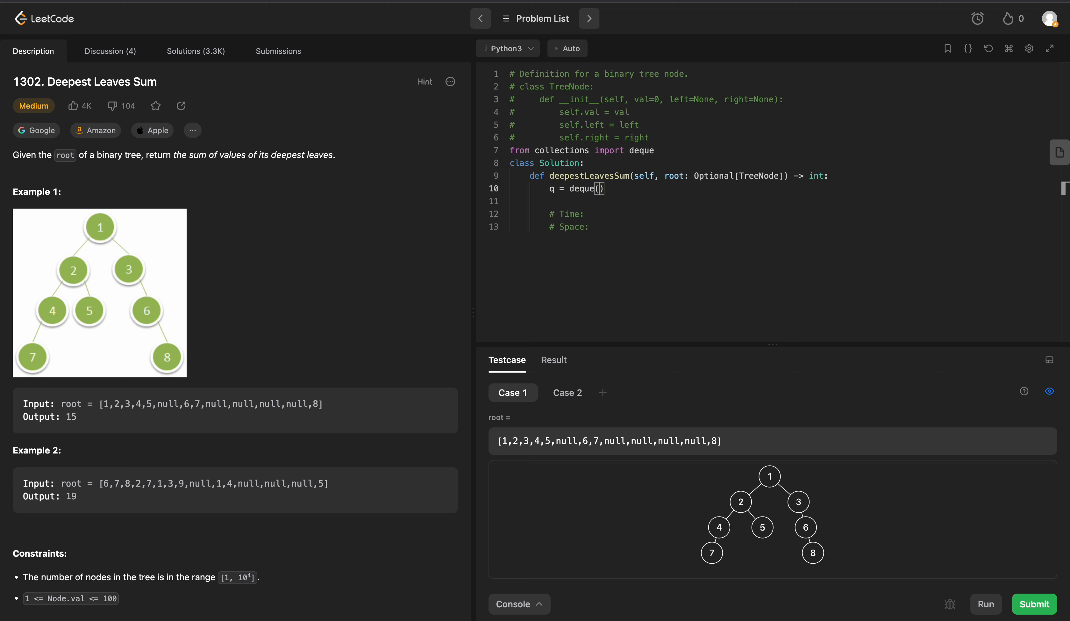
text([root])
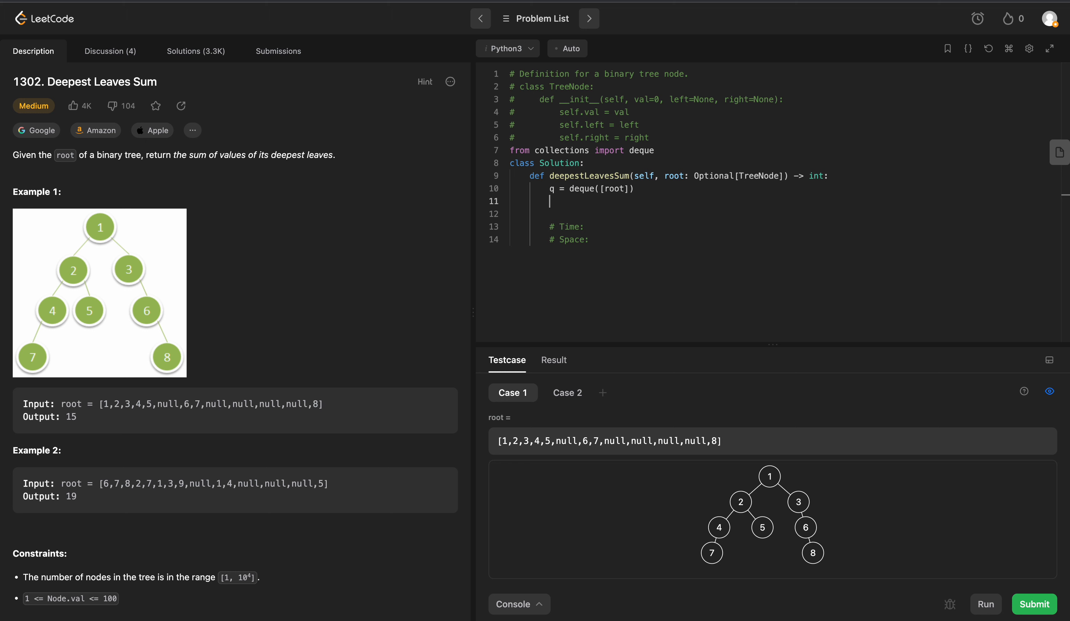
text(res =)
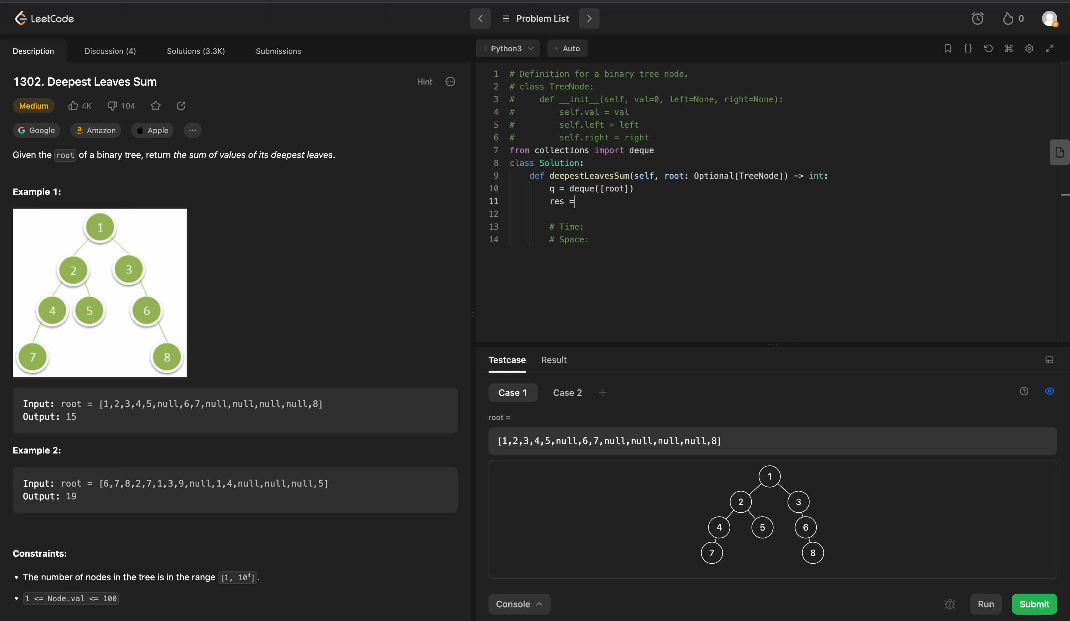
text([])
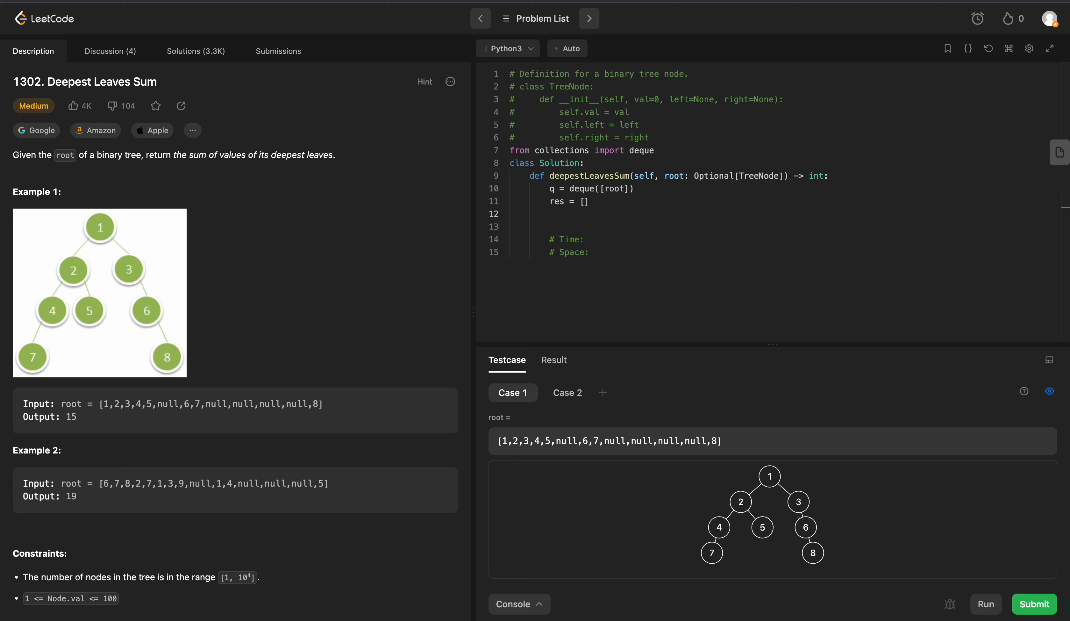
text(total = 0)
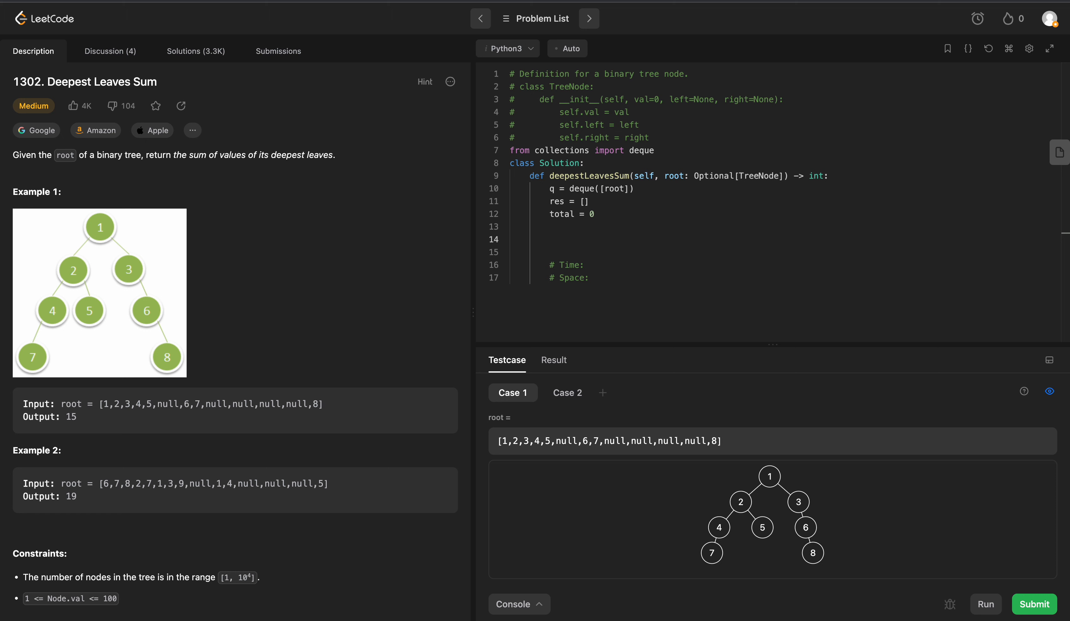
Step: Write 'while len(q) != 0:' with an empty level list at the start of each iteration
text(while len()
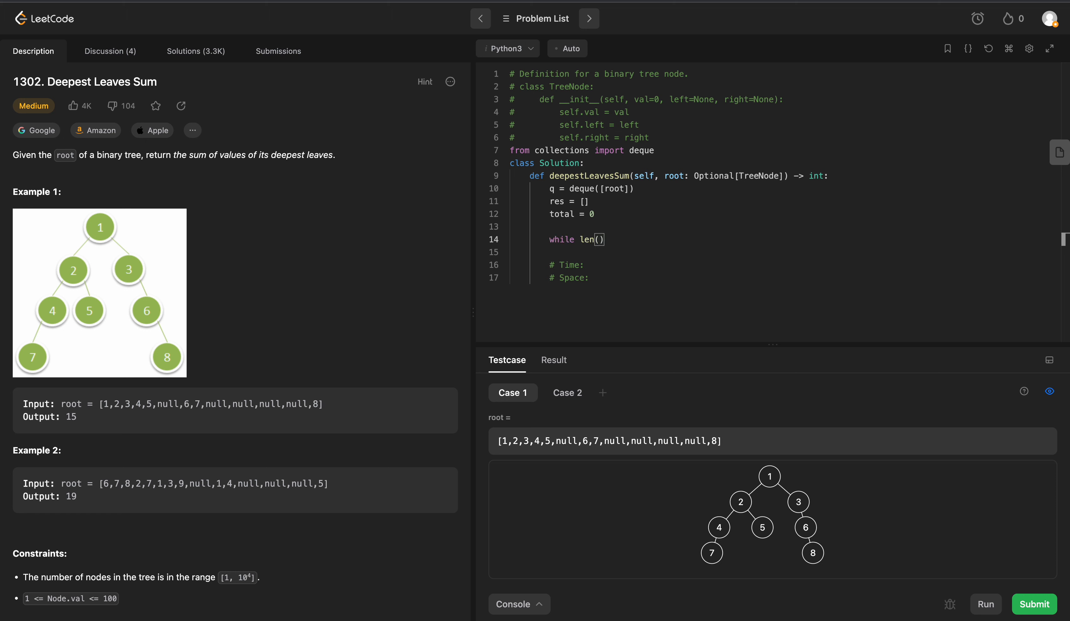
text(q) !)
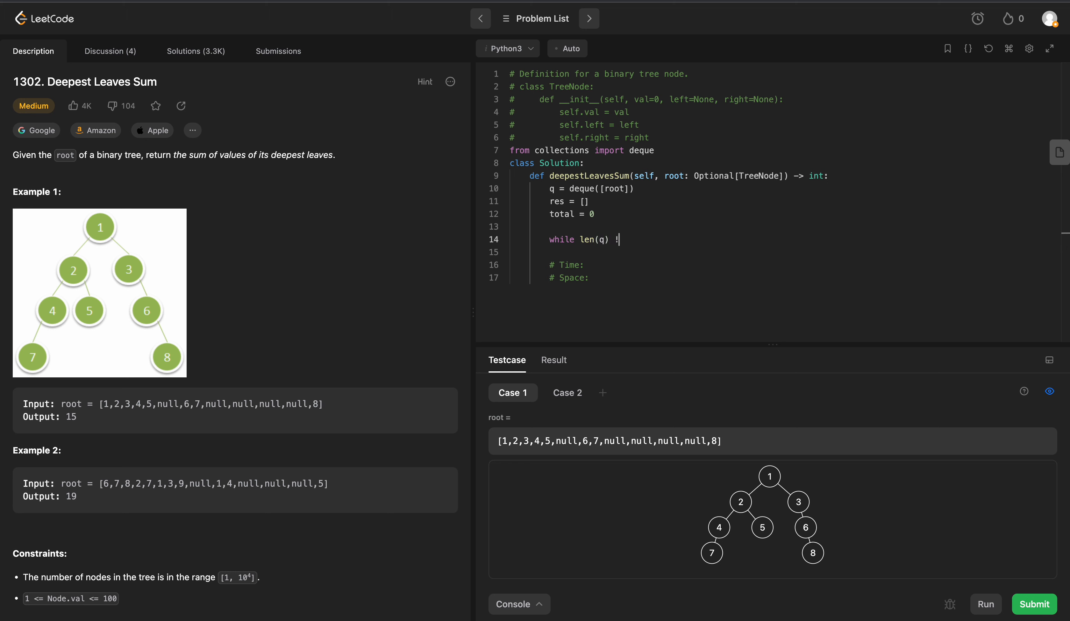
text(= 0:)
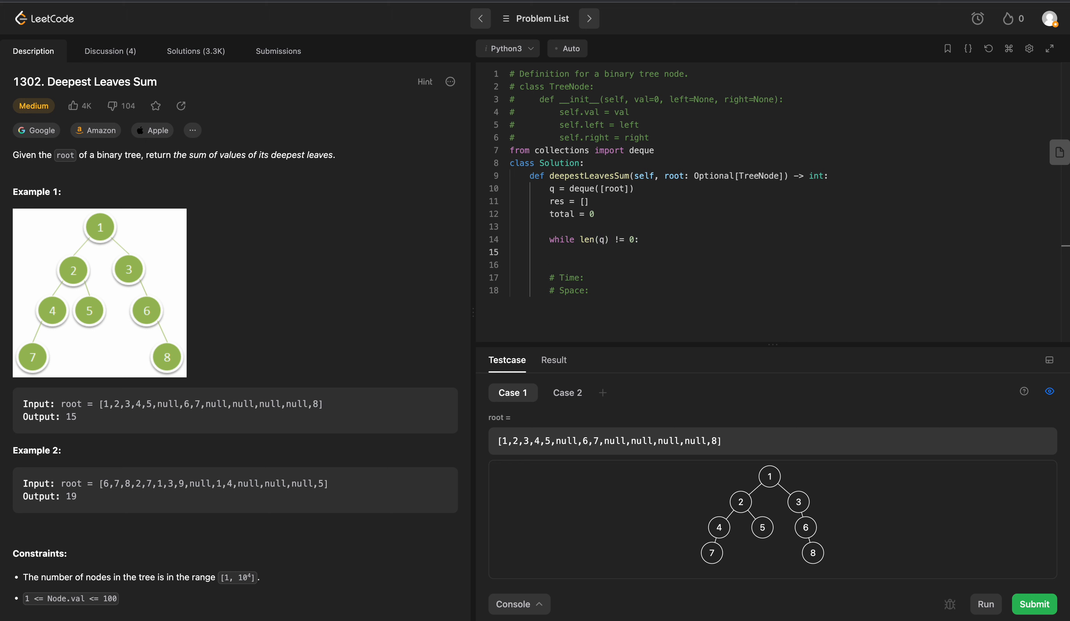
text(level)
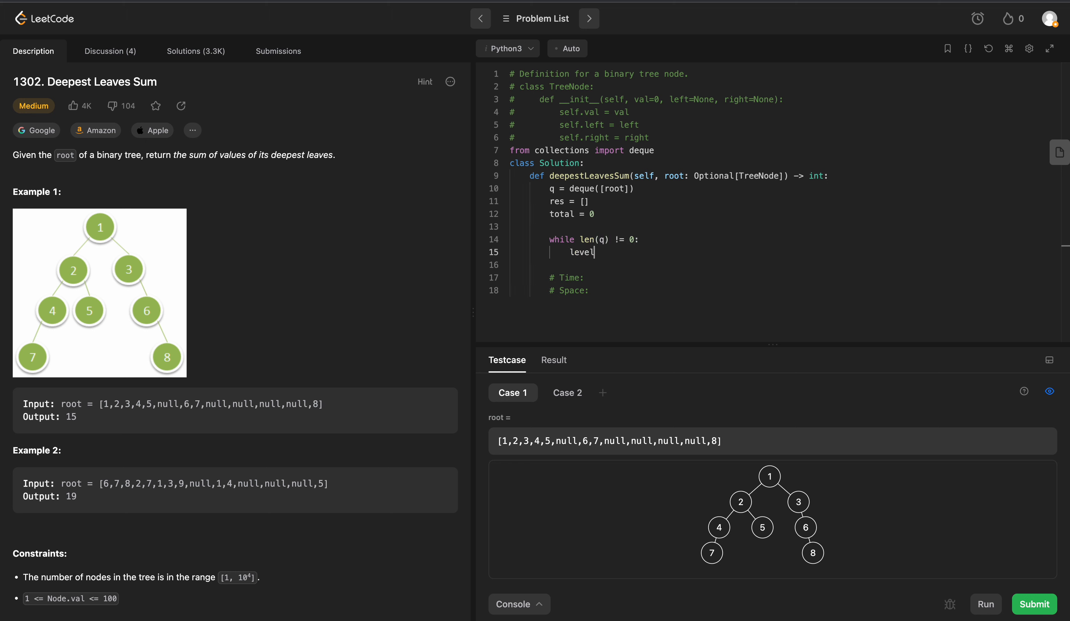
text(= [])
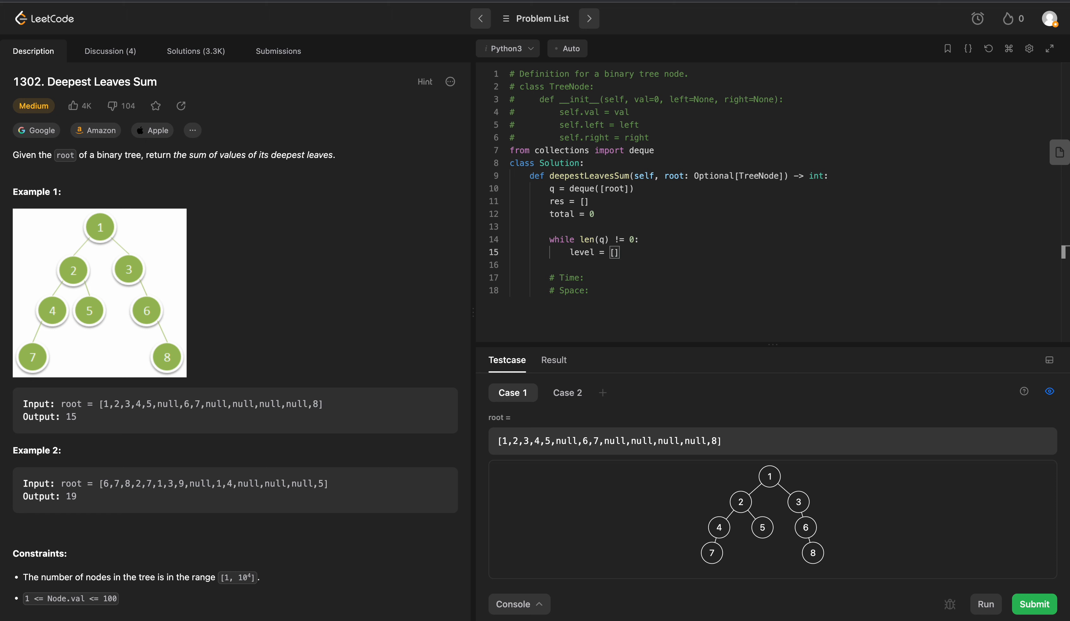
Step: Loop 'for element in range(len(q))' and pop each node with node = q.popleft()
text(fo r)
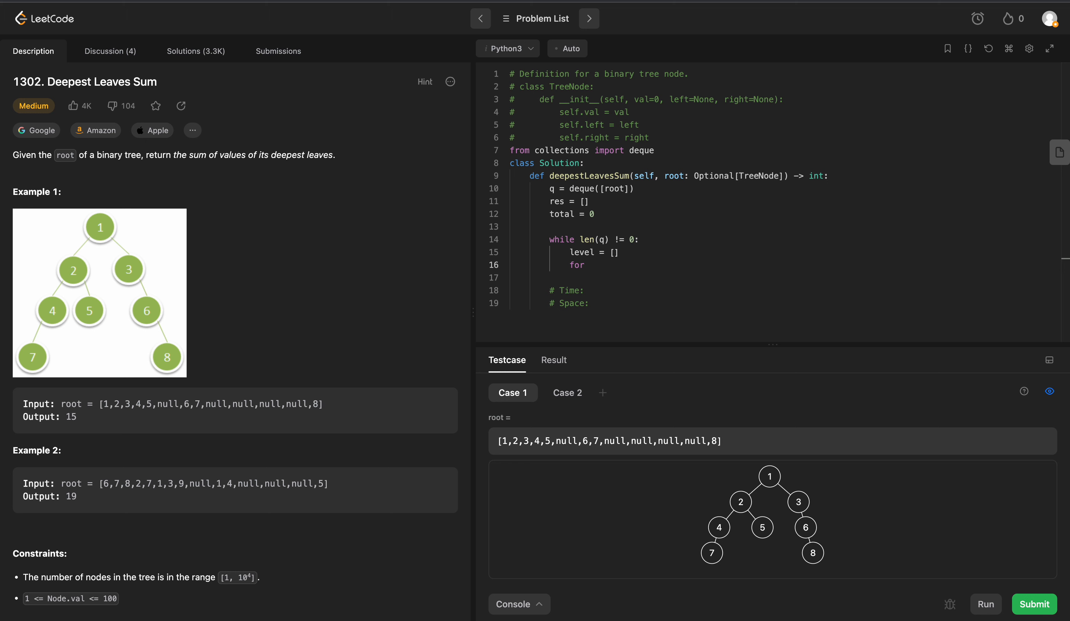
text(node in)
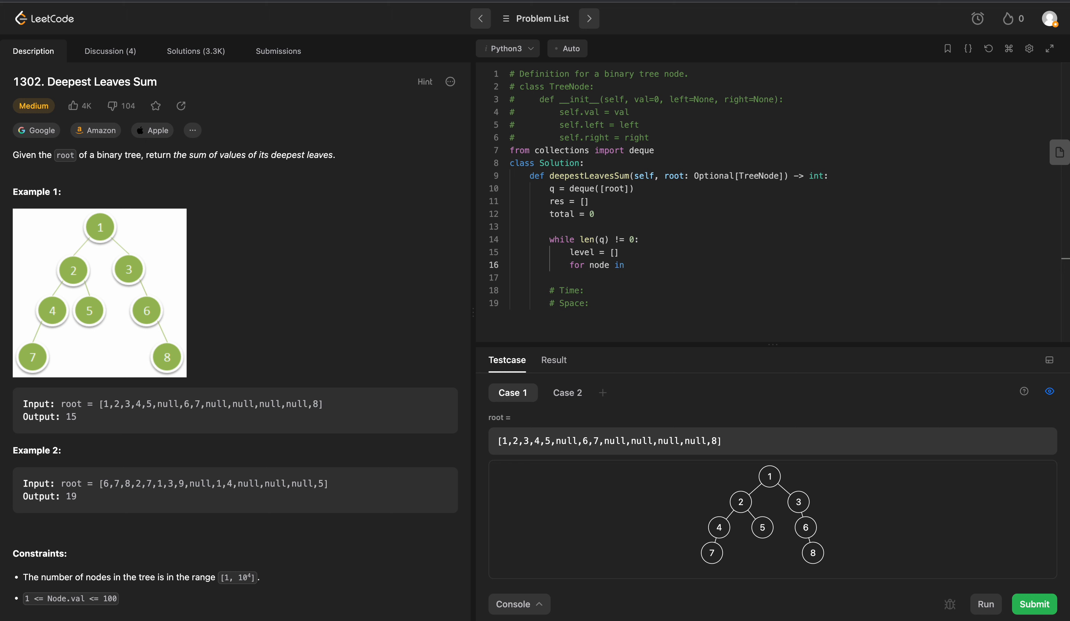
key(Backspace)
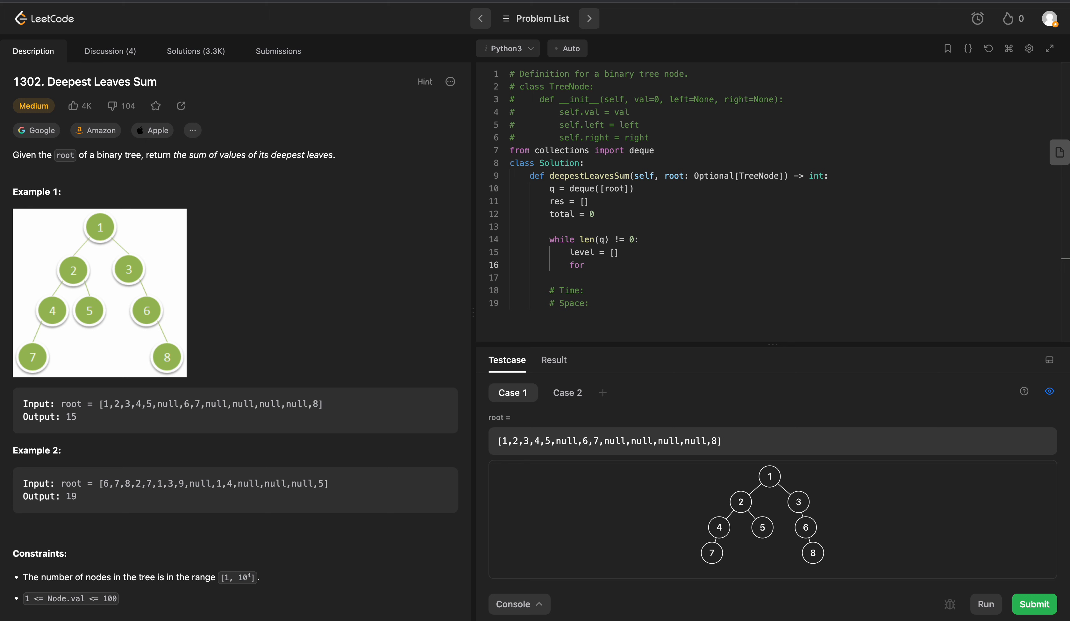
text(element)
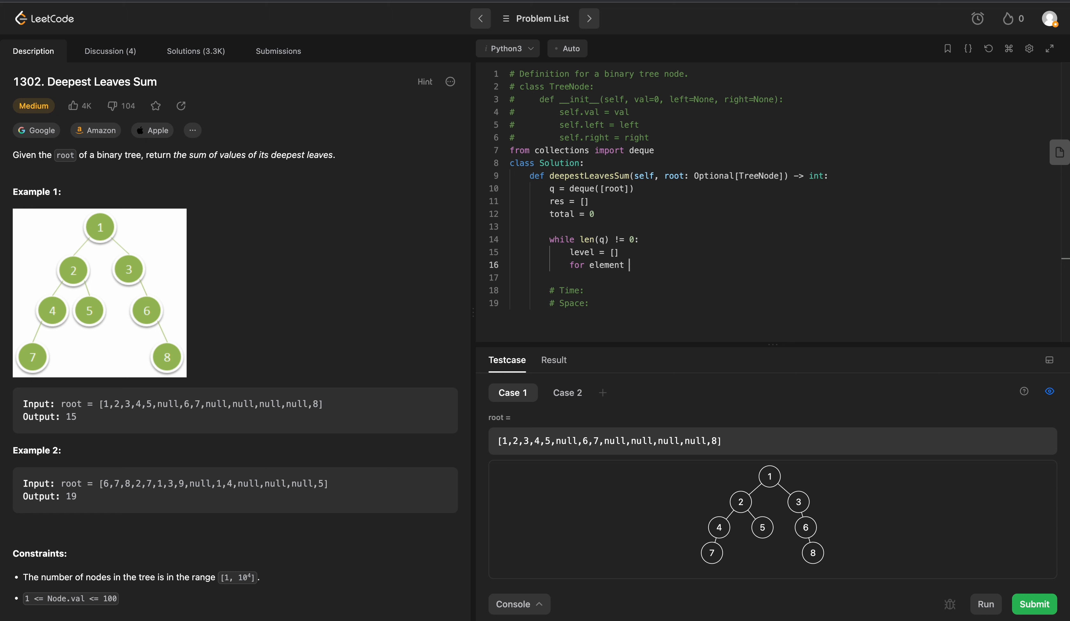
text(in range(len(q)):)
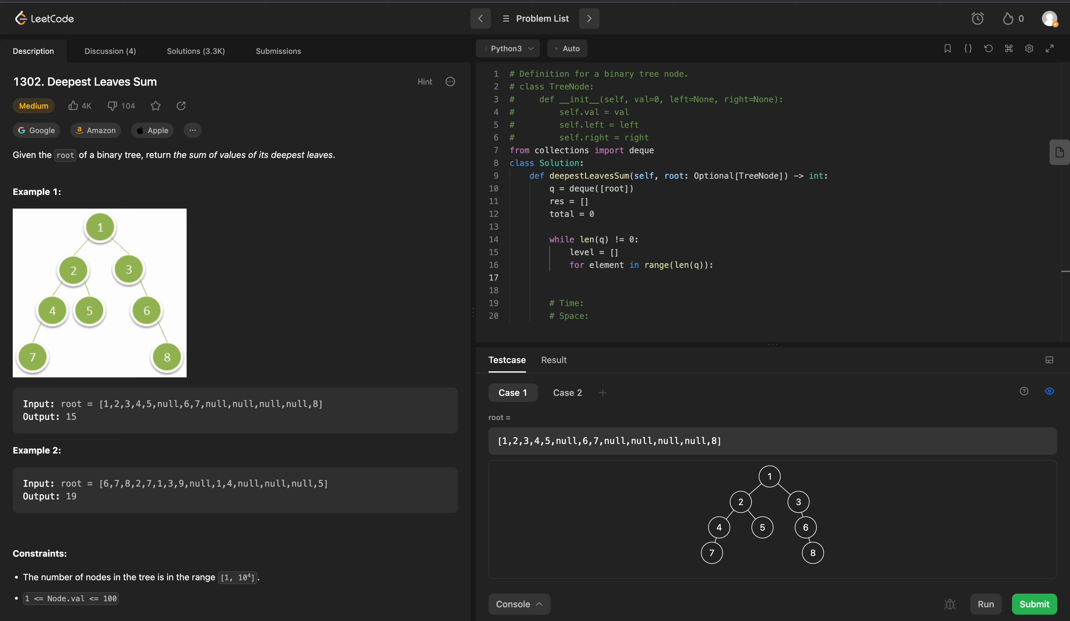
text(nod)
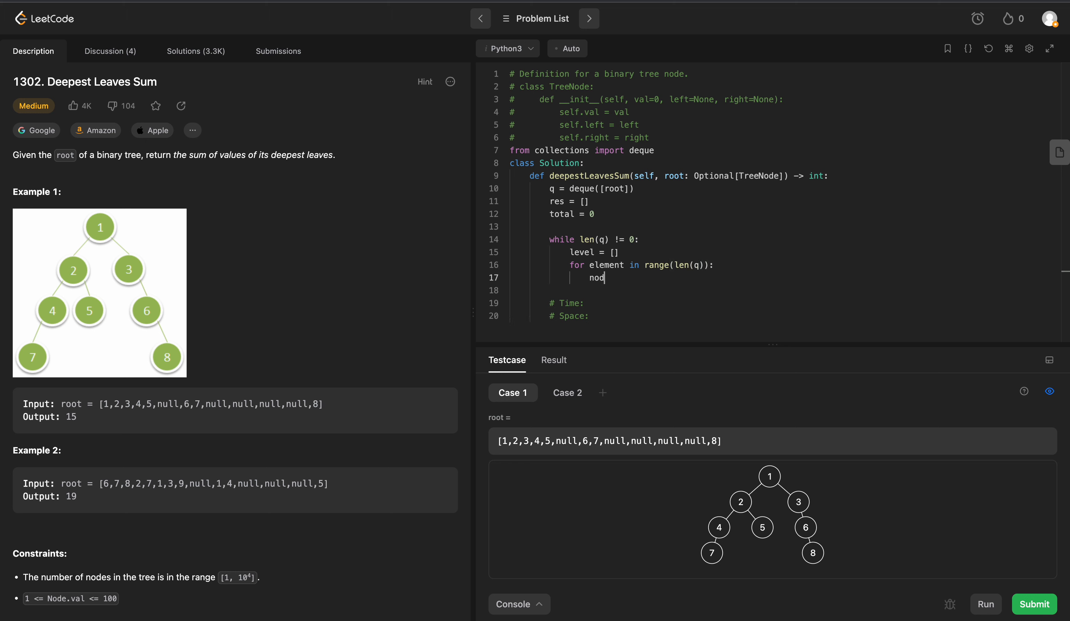
text(e = q)
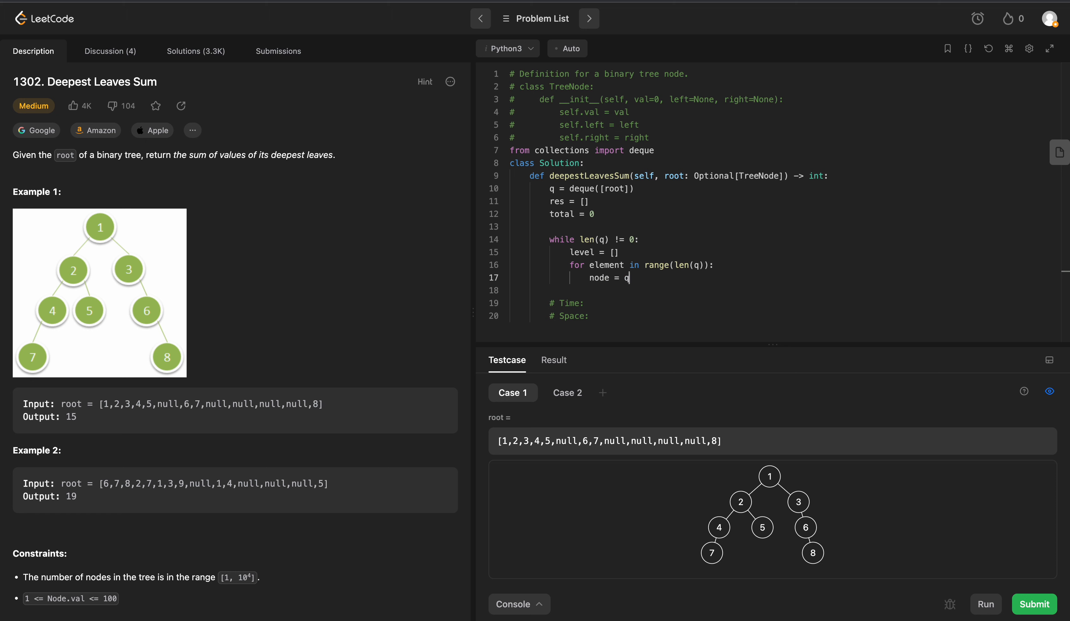
text(.popleft()
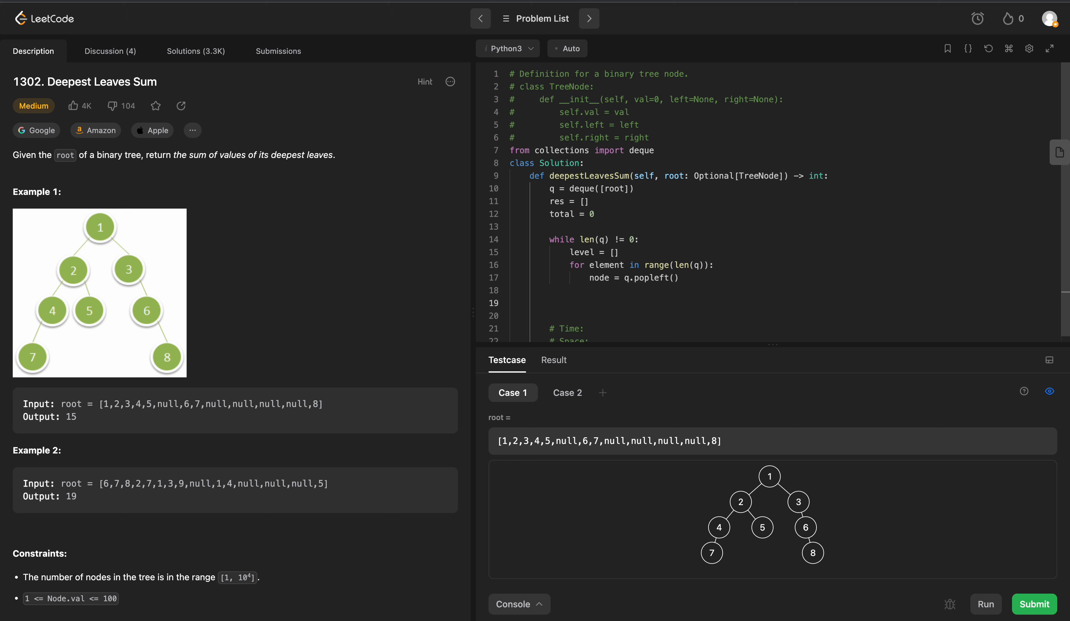
Step: Append node.val to level when node is not None
text(if)
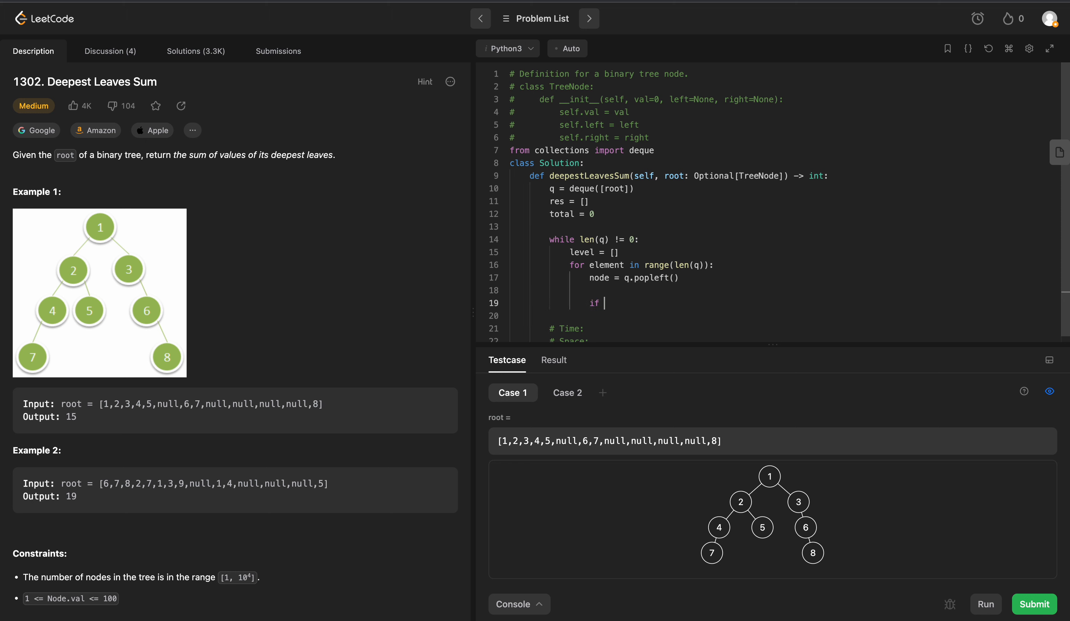
text(node is not None)
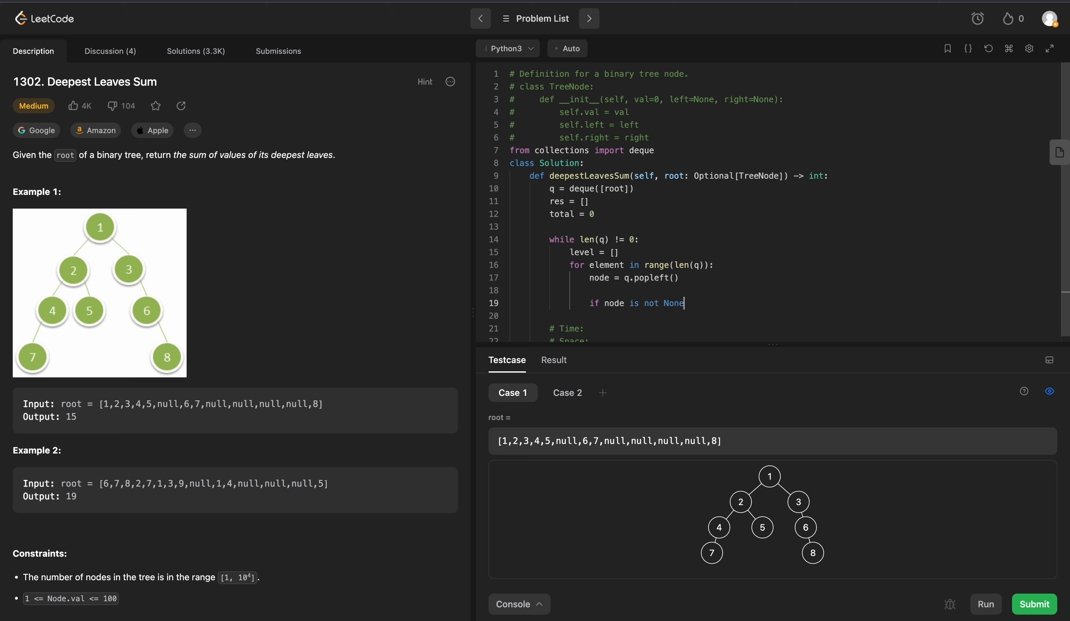
text(l)
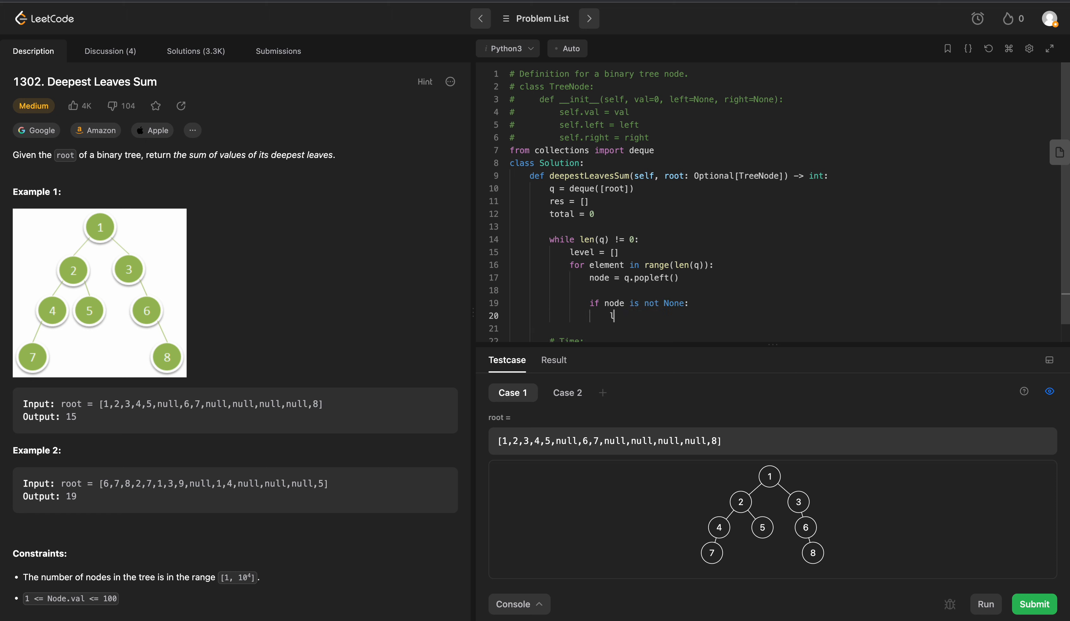
text(level.append()
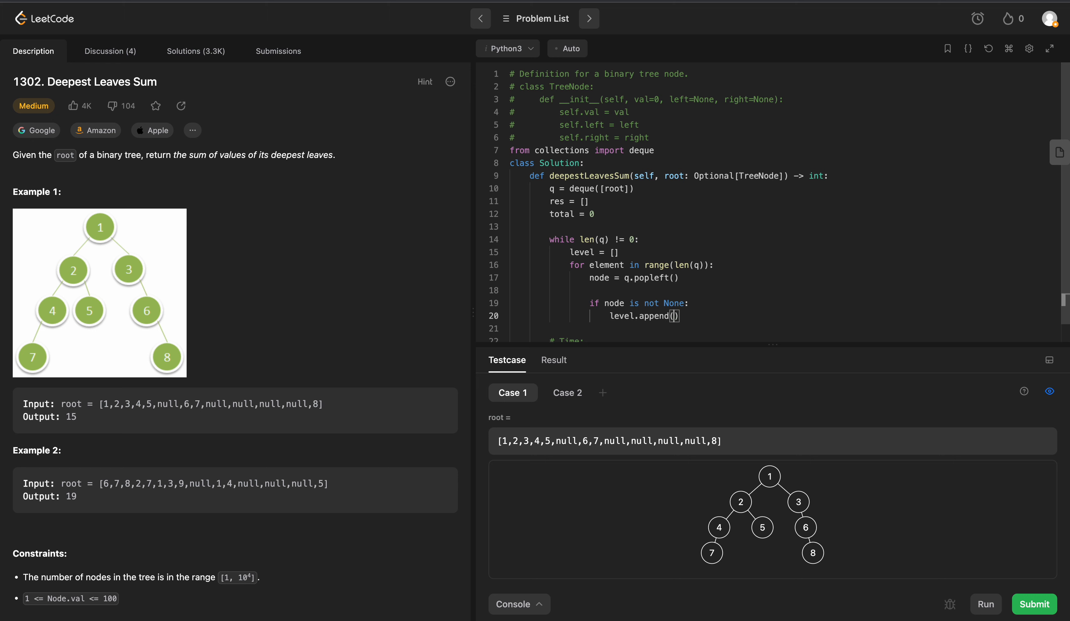
text(node.val)
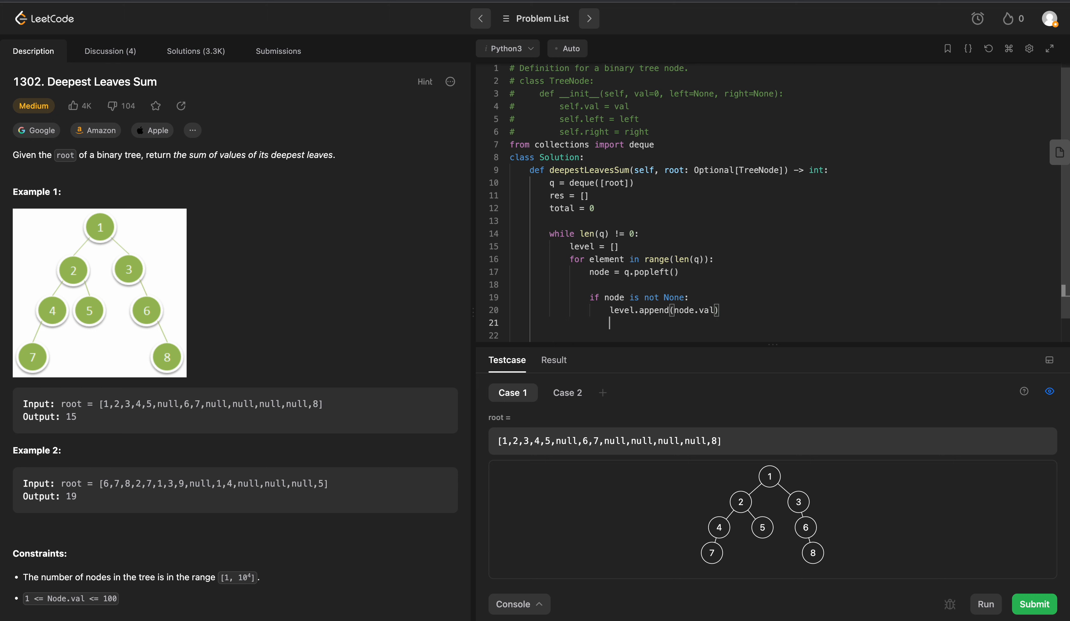
key(enter)
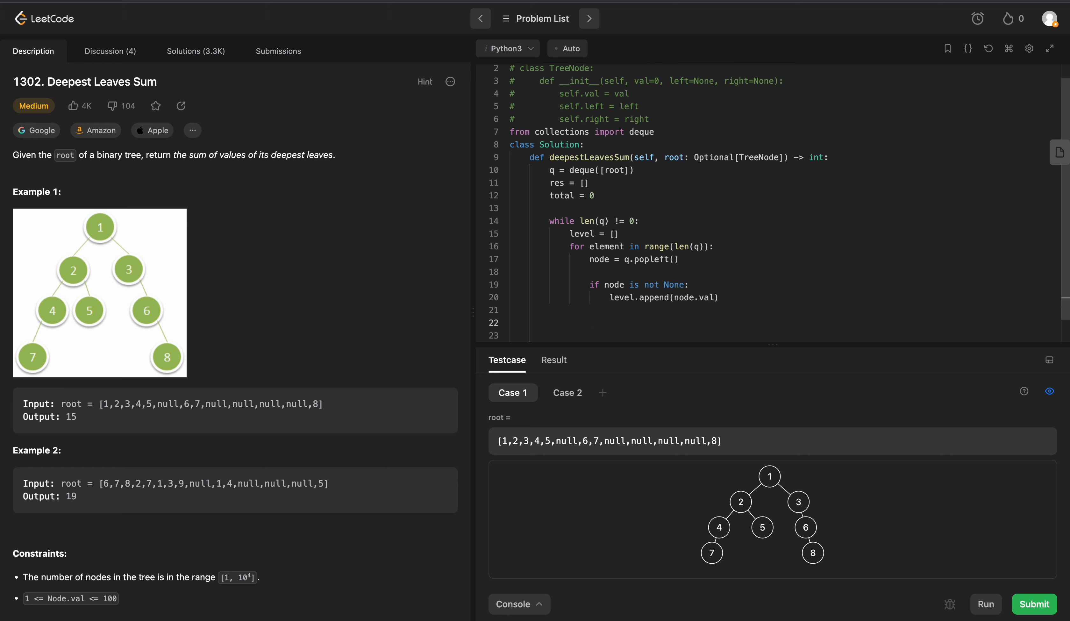
mouse_move(133, 300)
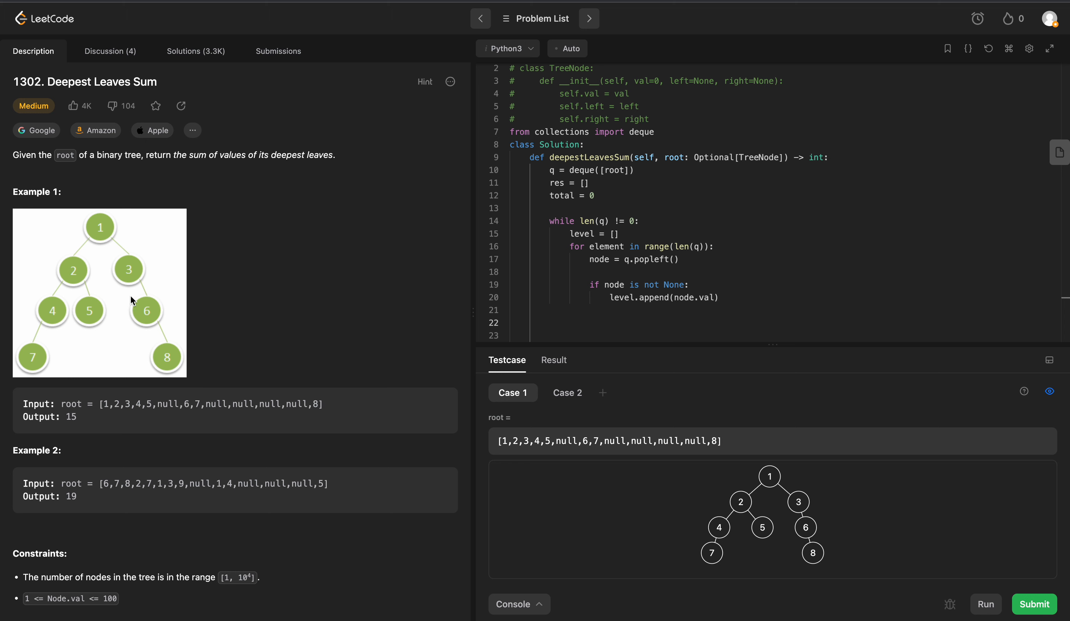
mouse_move(217, 391)
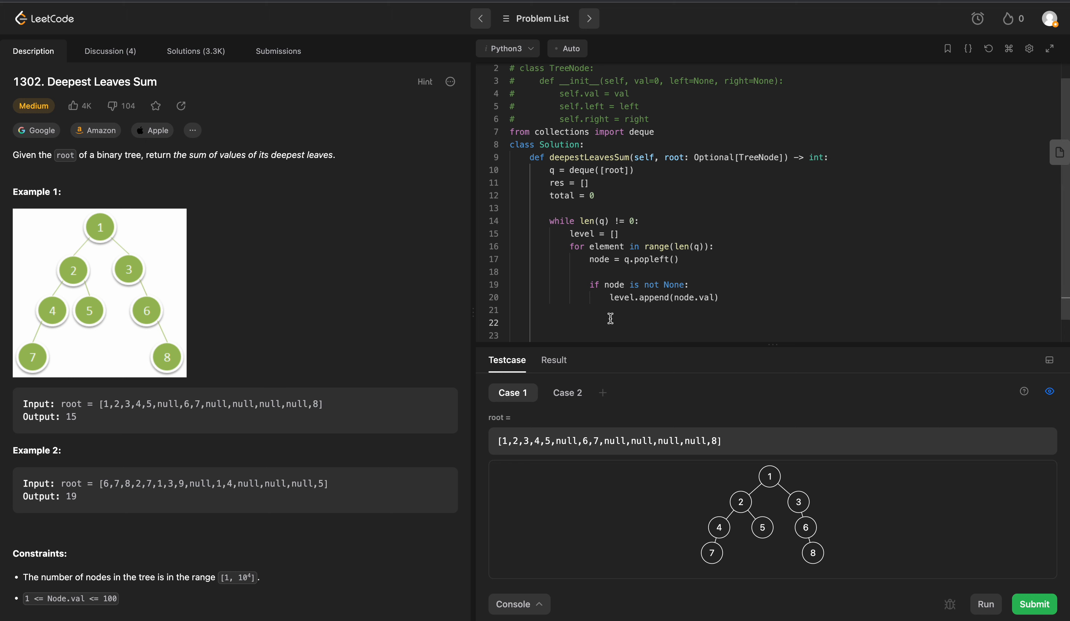
Step: Enqueue node.right with q.append when it is not None
text(if node.right)
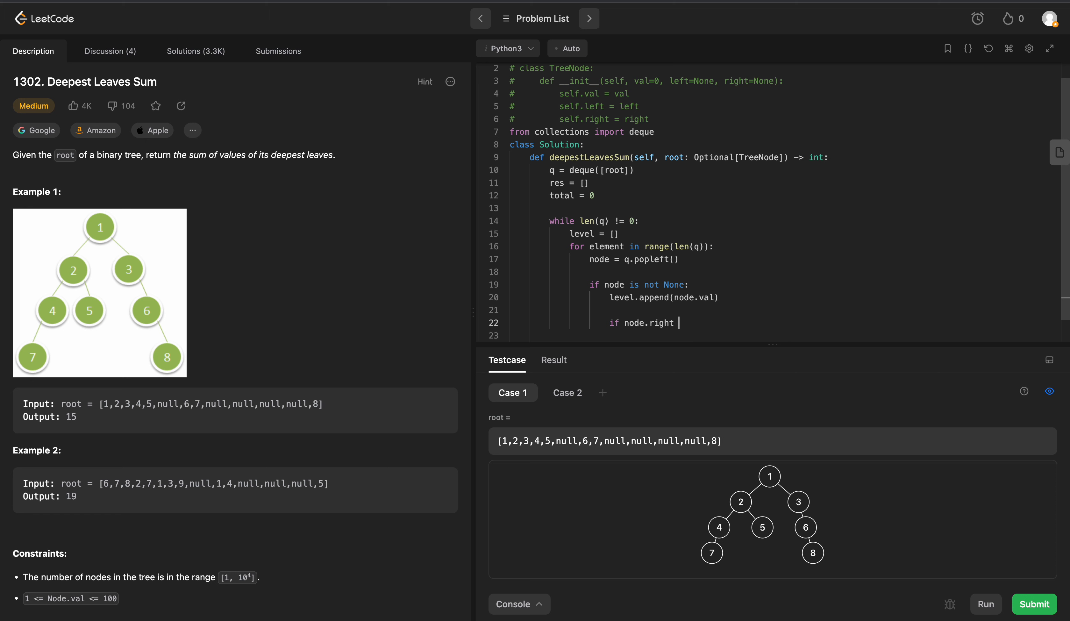
text(is no)
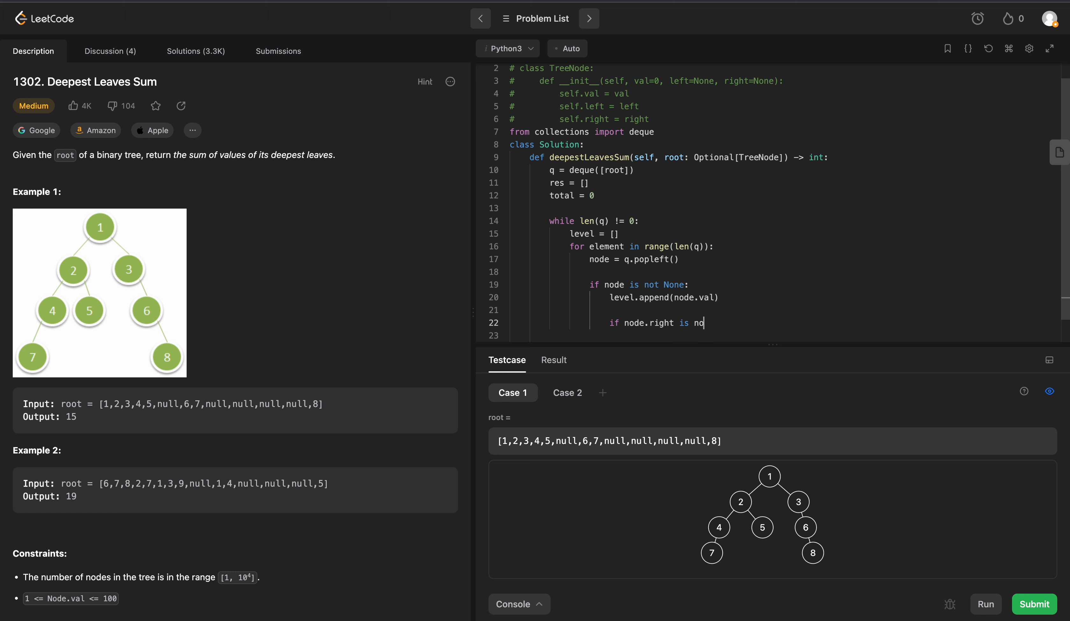
text(t None:)
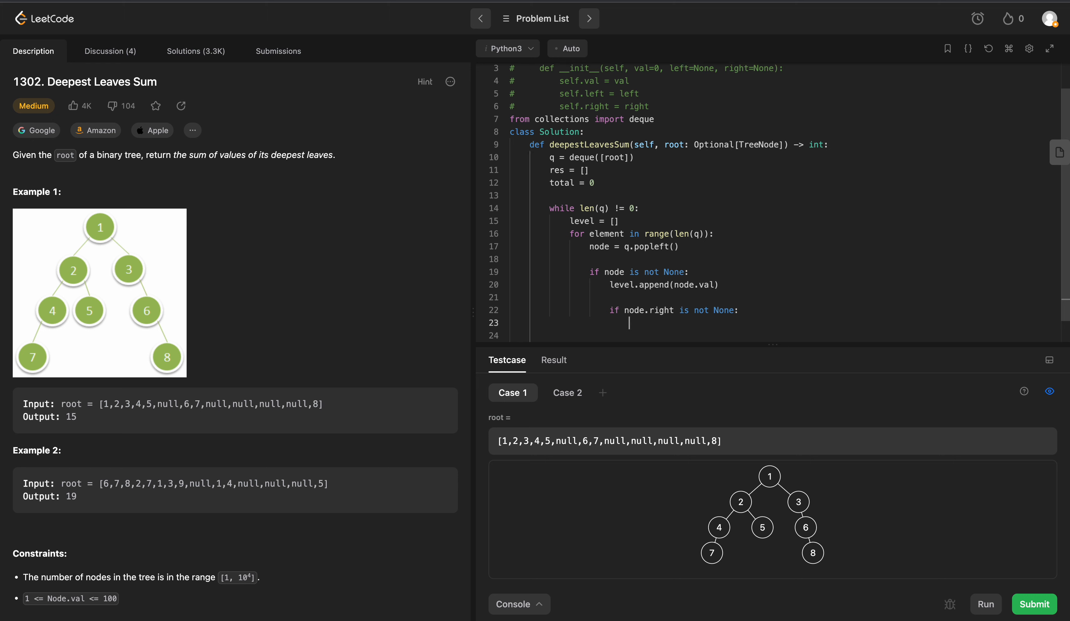
text(q.appe)
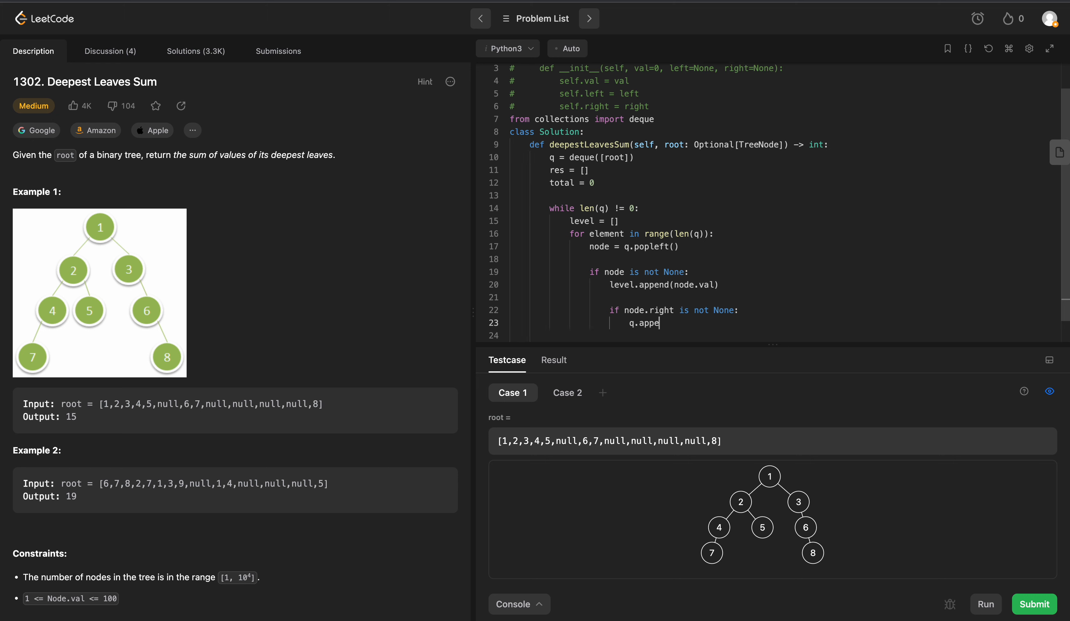
text(nd(node.)
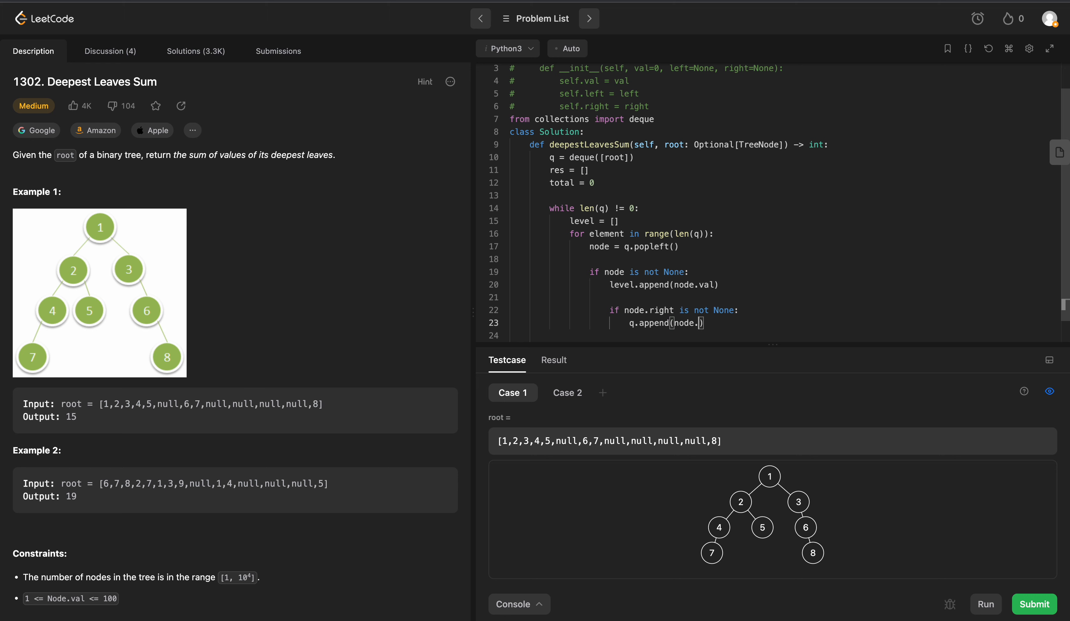
text(right))
click(782, 335)
text(if node.)
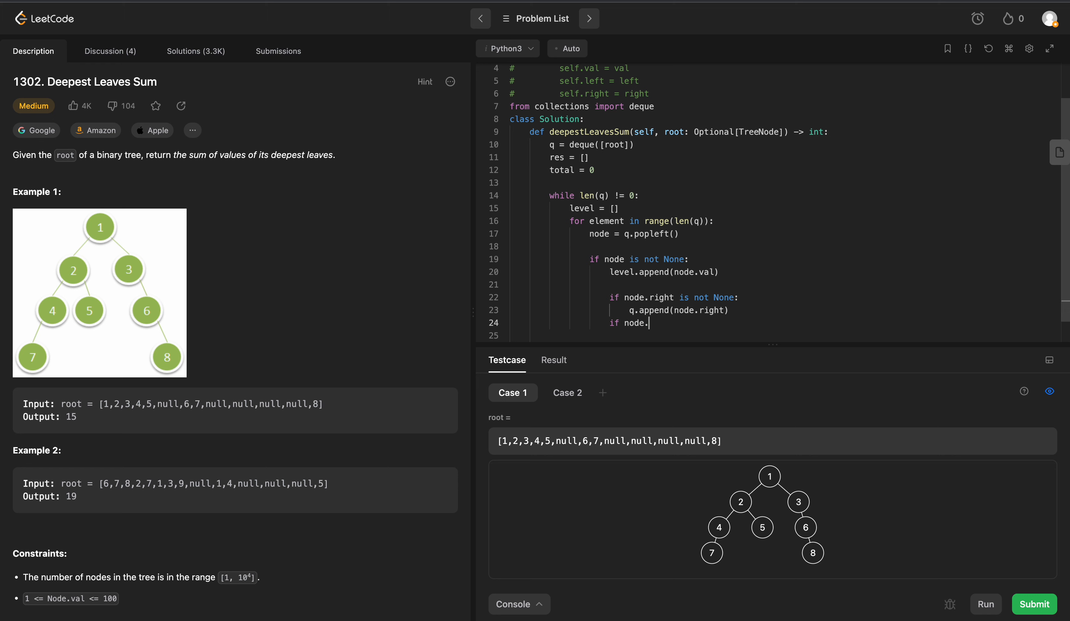
Step: Enqueue node.left with q.append when it is not None
text(left si)
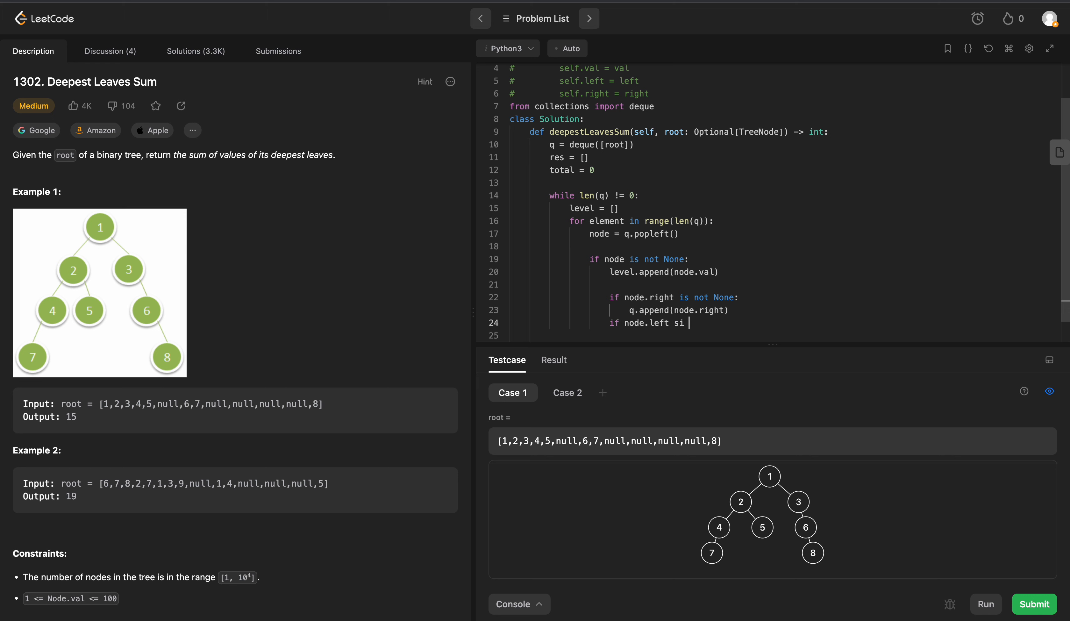
text(s not None)
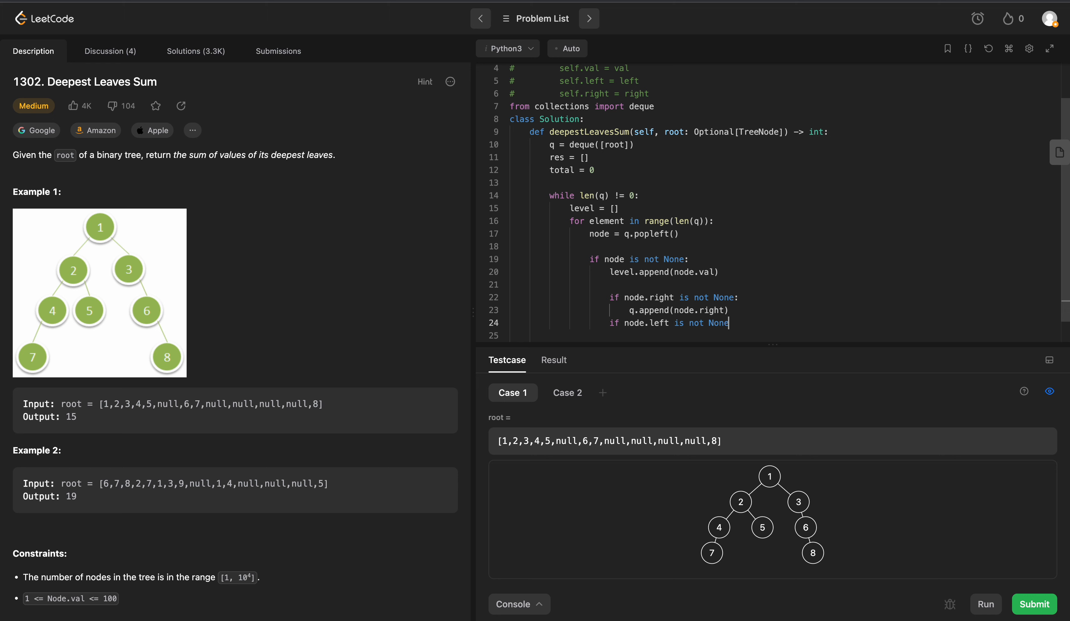
text(q.append)
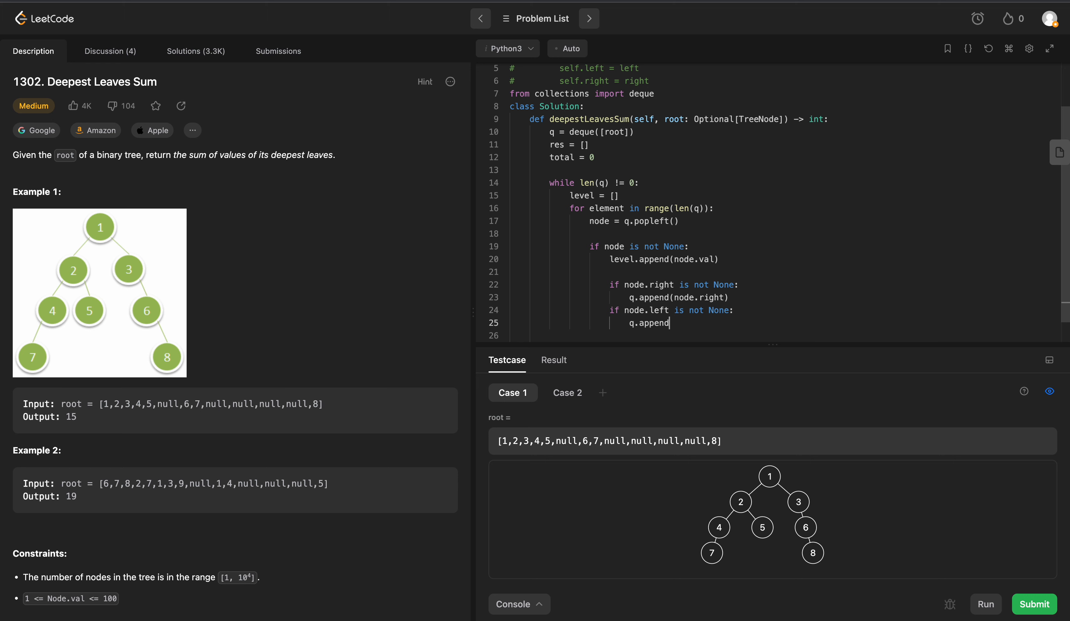
text((node.left))
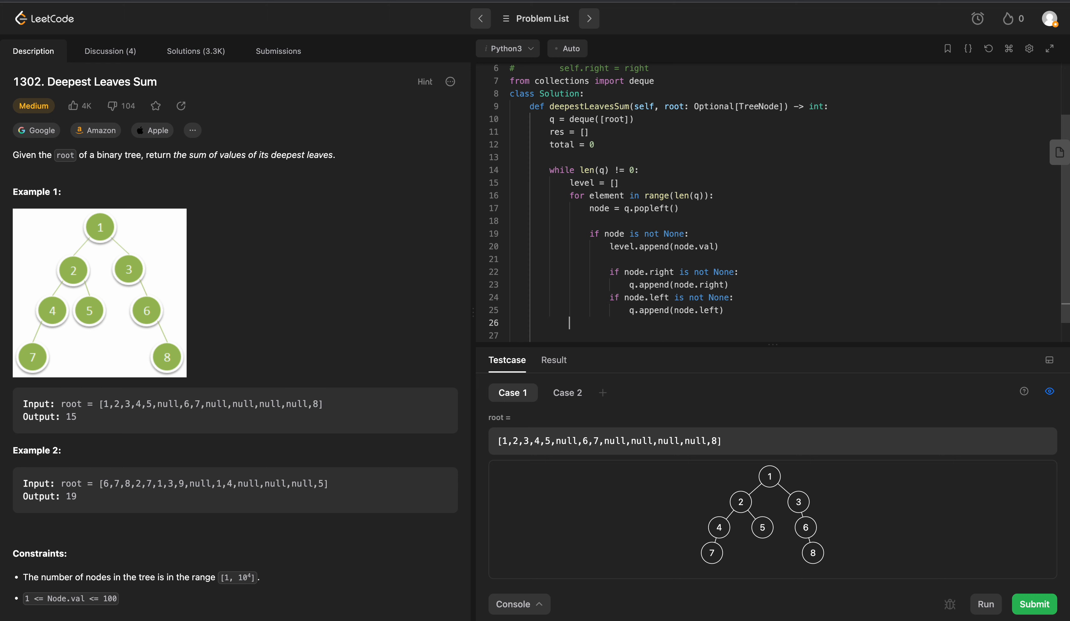
Step: Append each finished level to res after the inner loop
text(res)
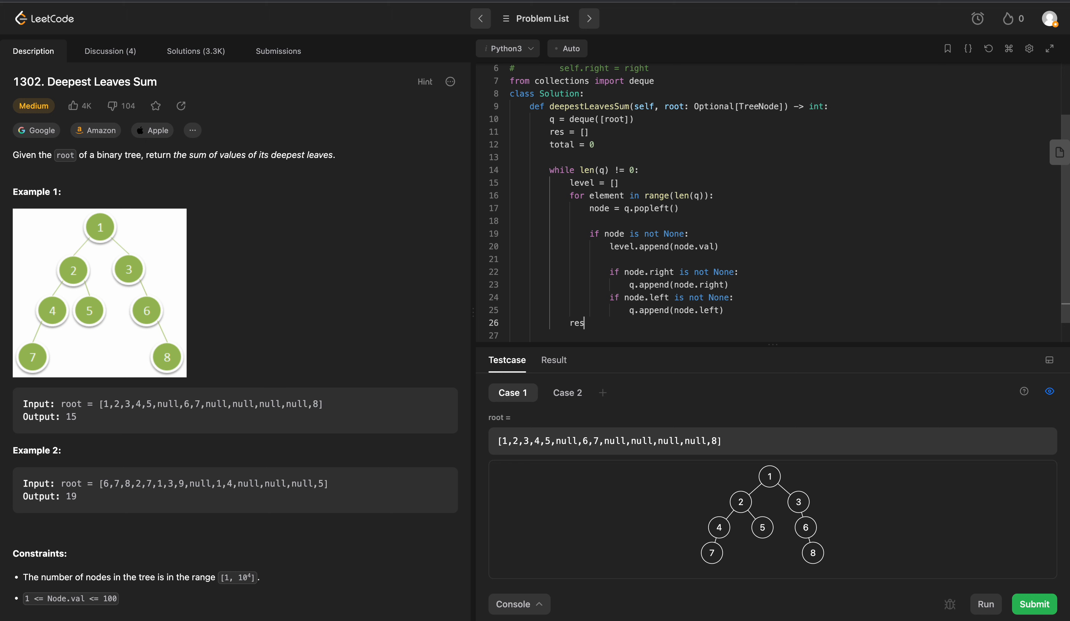
text(.append)
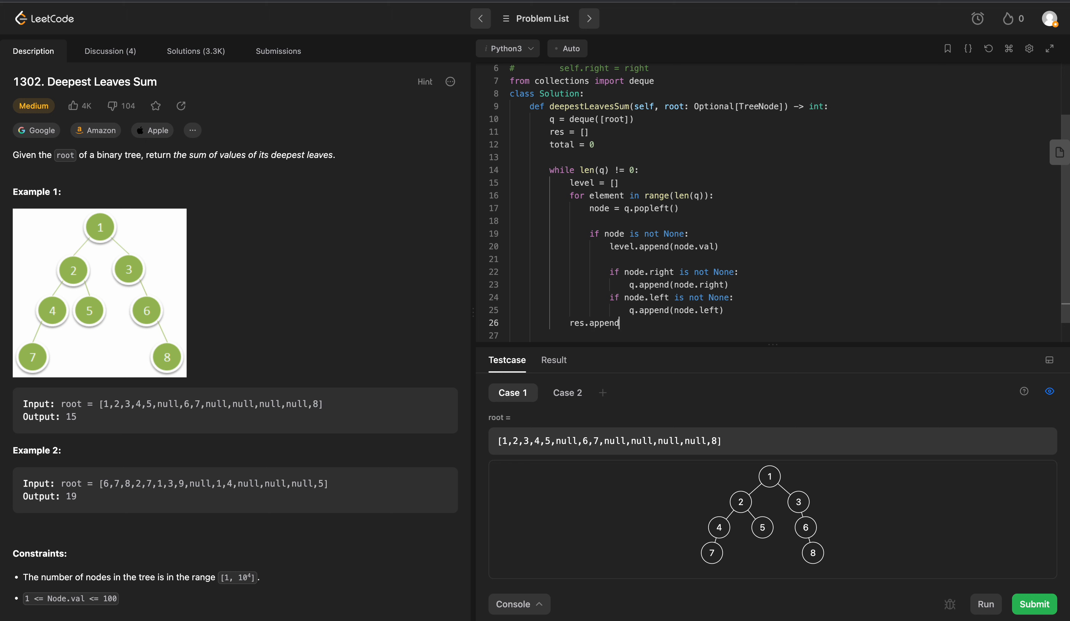
text((level))
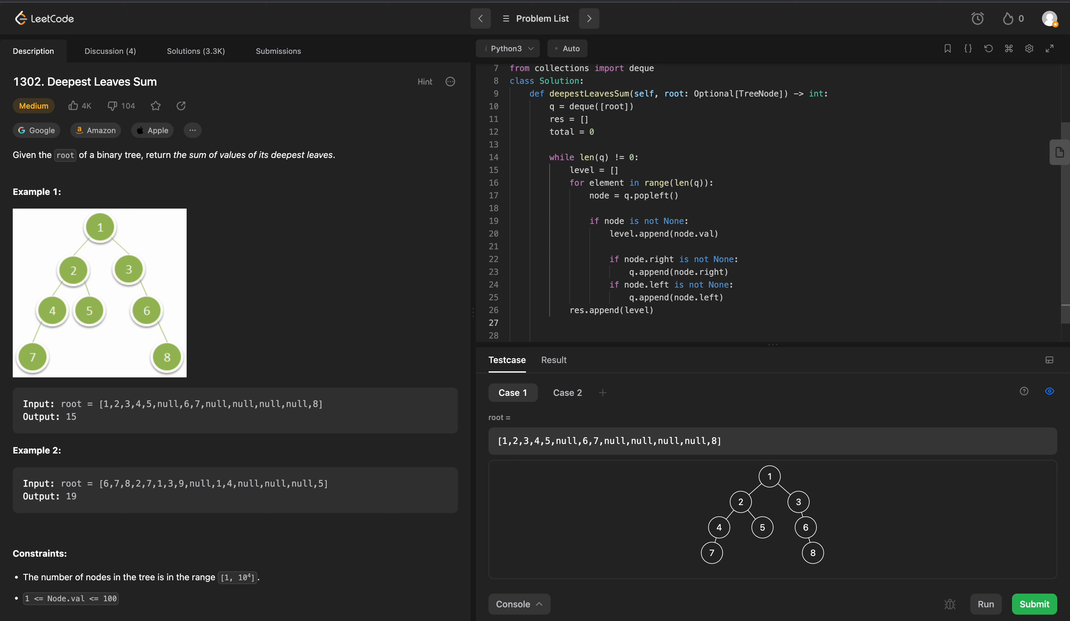
mouse_move(611, 321)
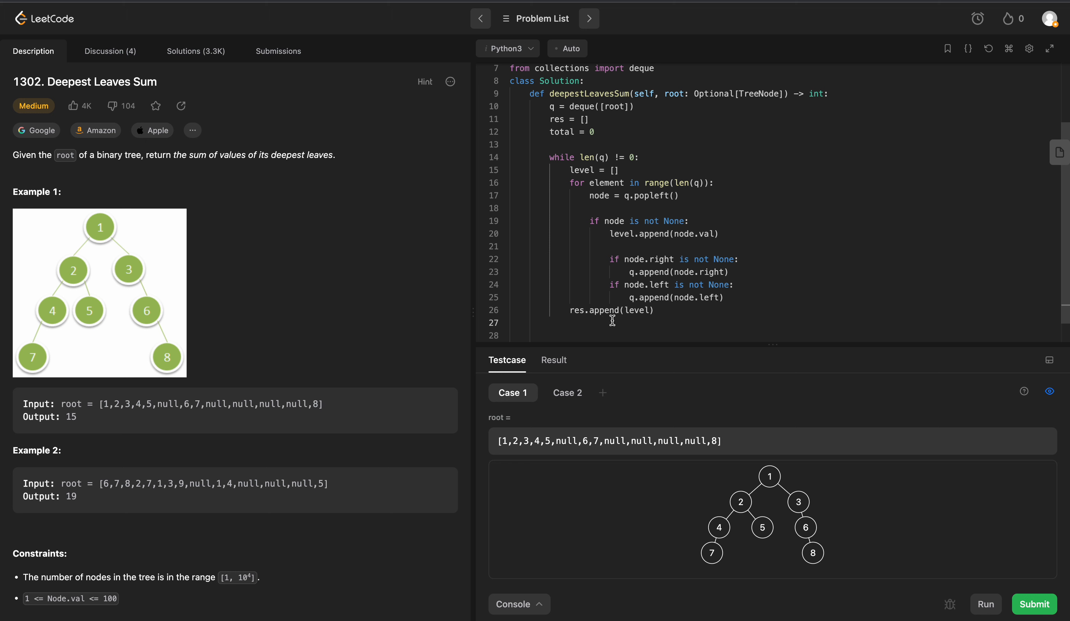
mouse_move(575, 322)
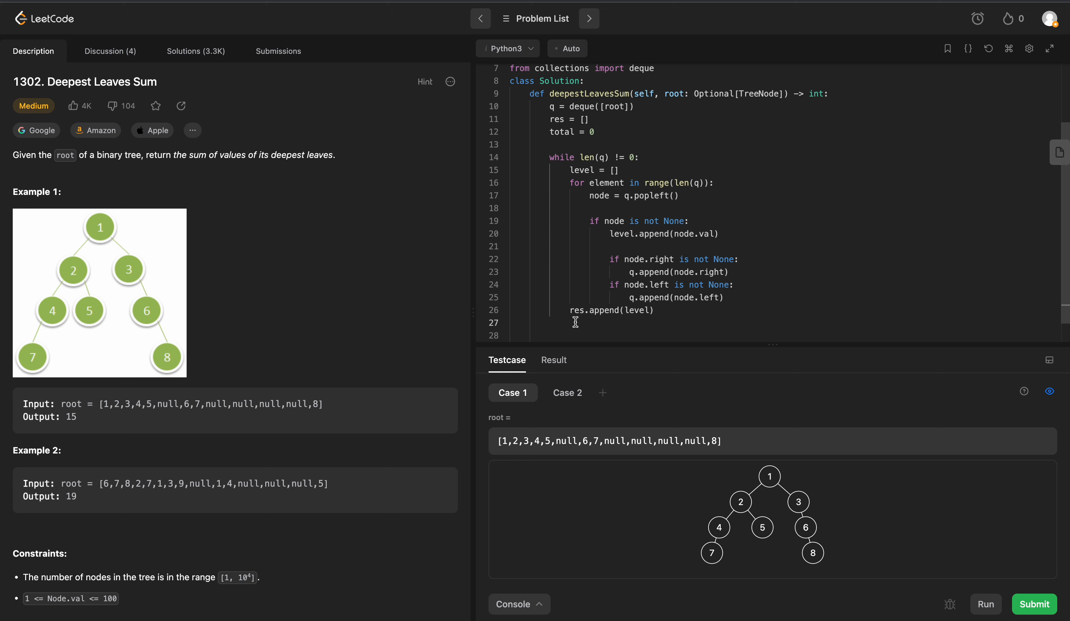
Step: Write 'return sum(res[-1])' commented out and add print(res) above it
text(return)
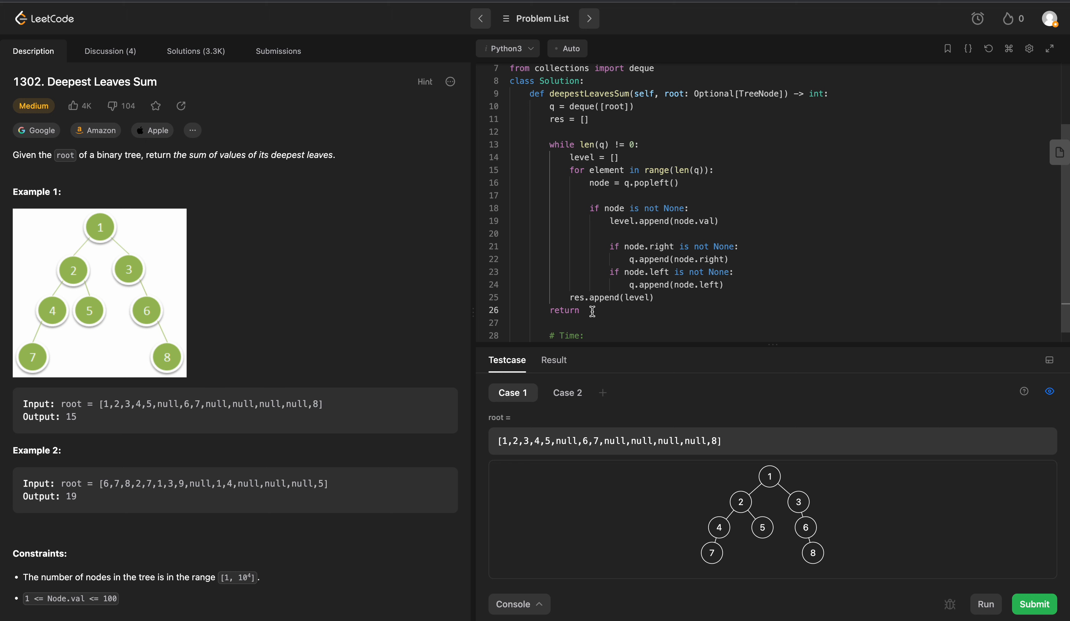
text(sum(res))
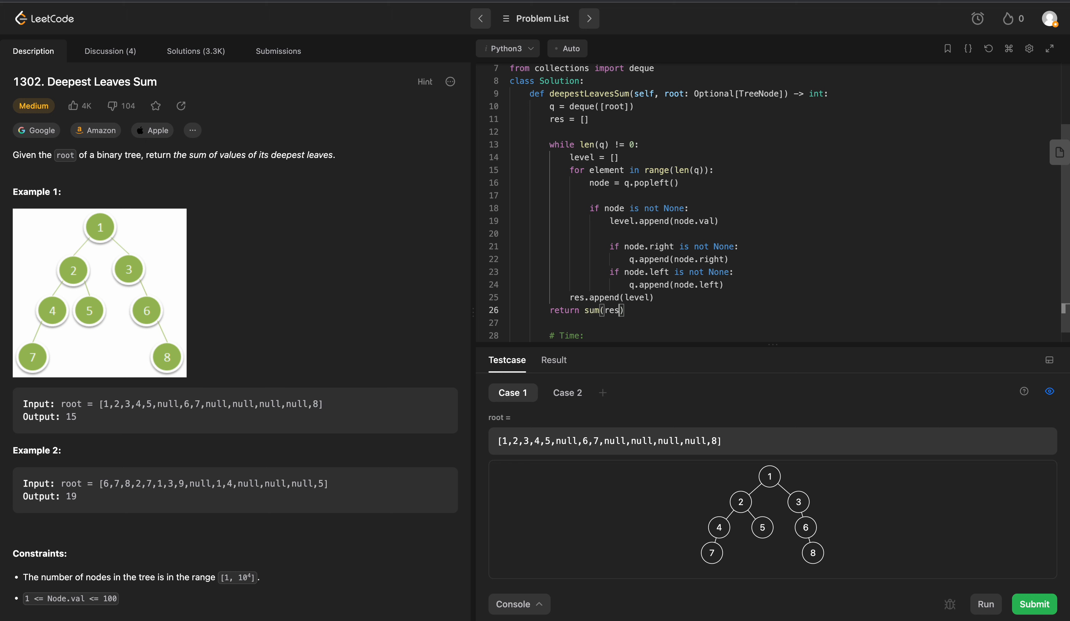
text([-1])
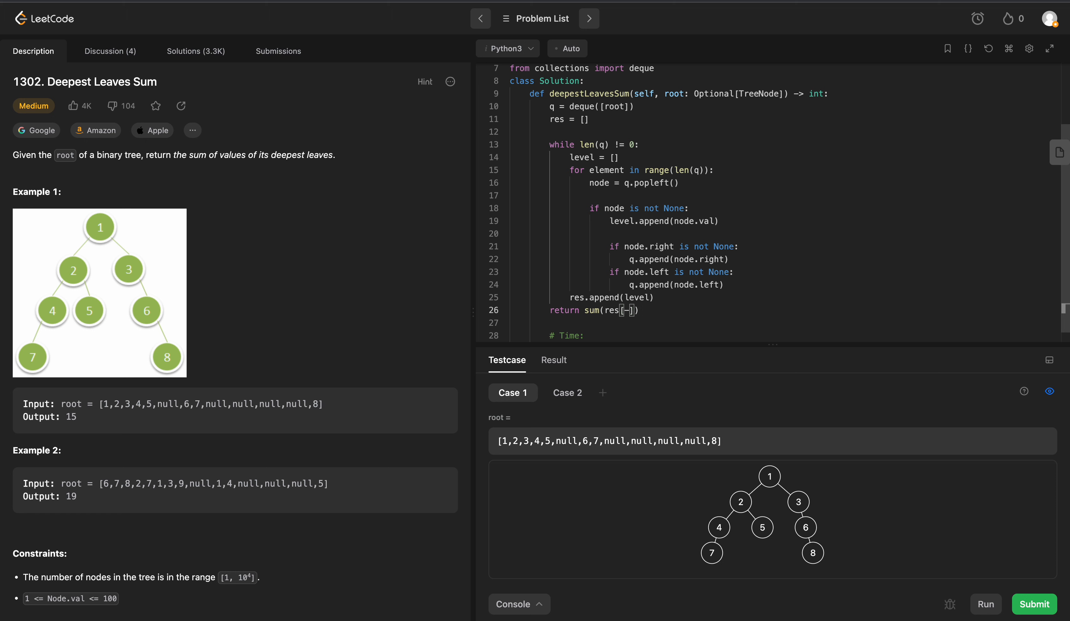
text(1)
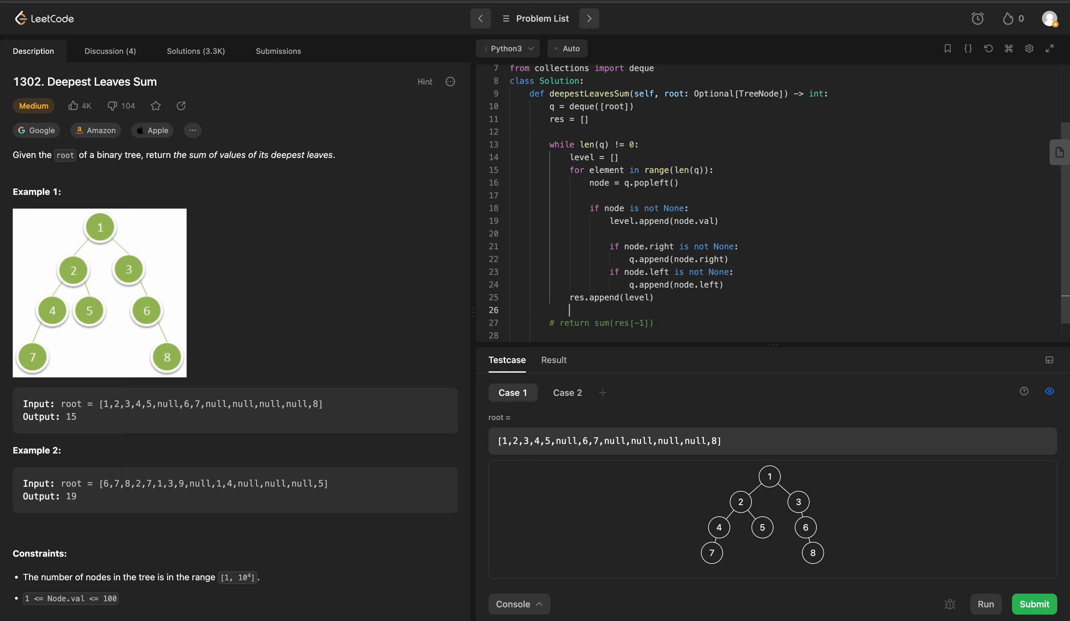
text(print(res))
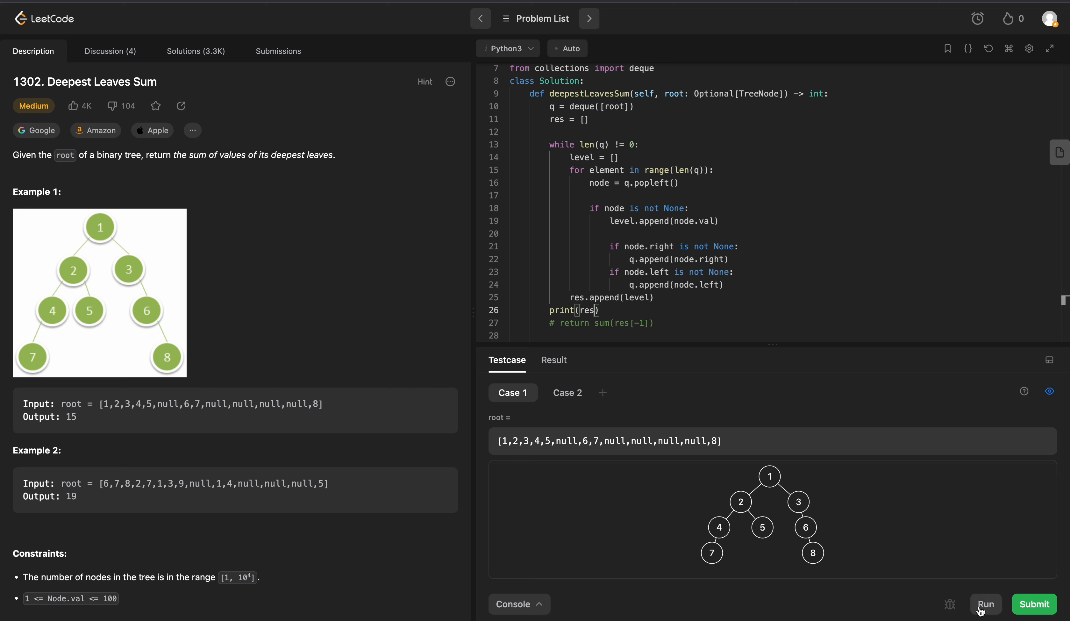
Step: Run the sample tests, then submit the solution returning sum(res[-1]) for acceptance
click(985, 604)
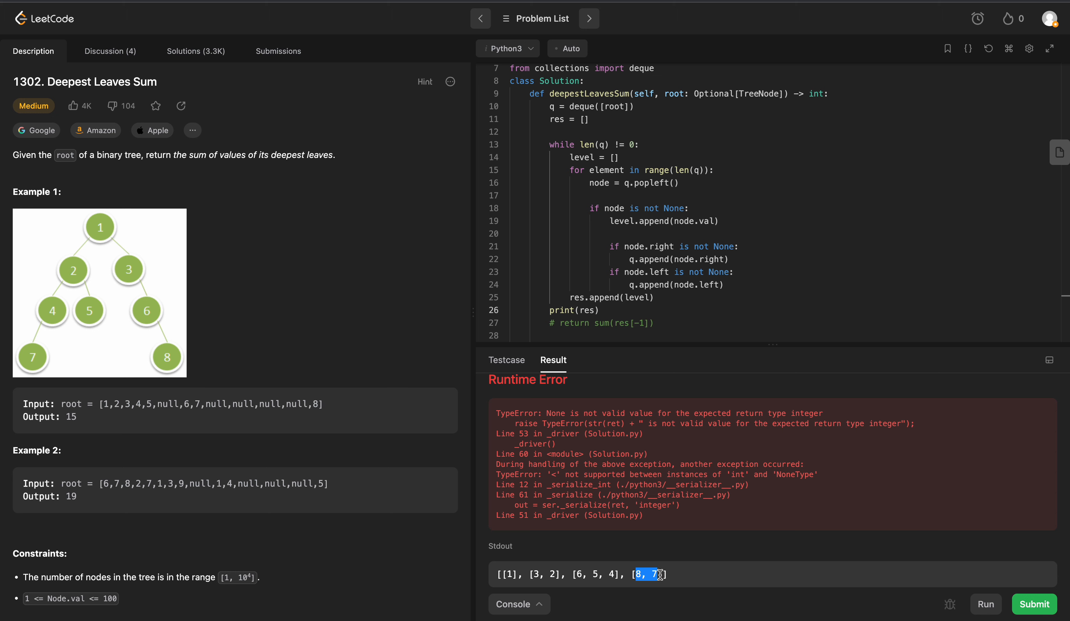
mouse_move(660, 574)
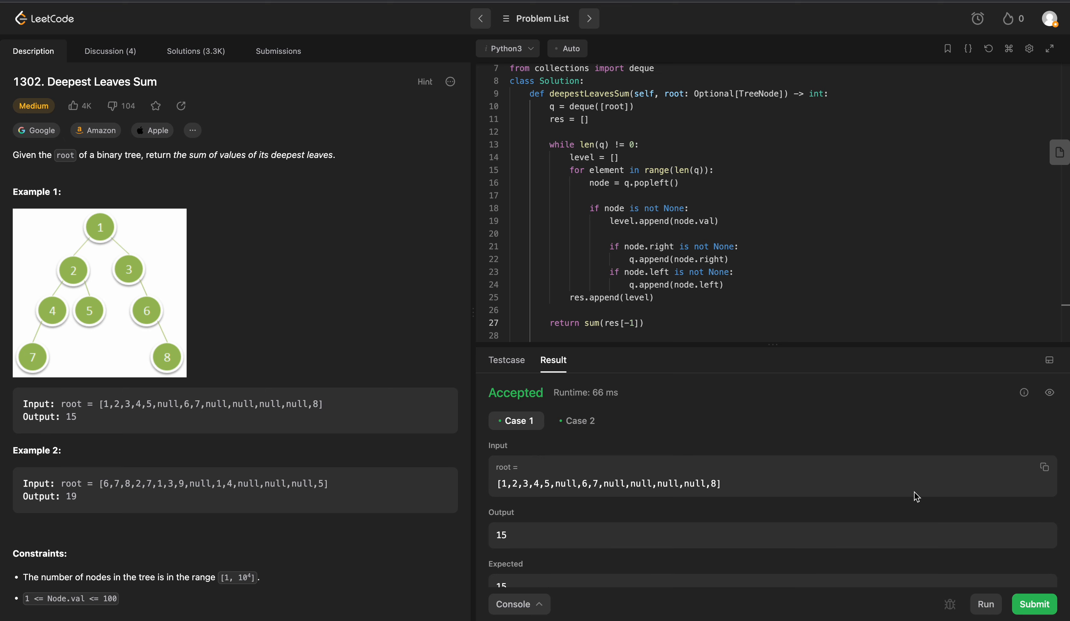
click(1033, 604)
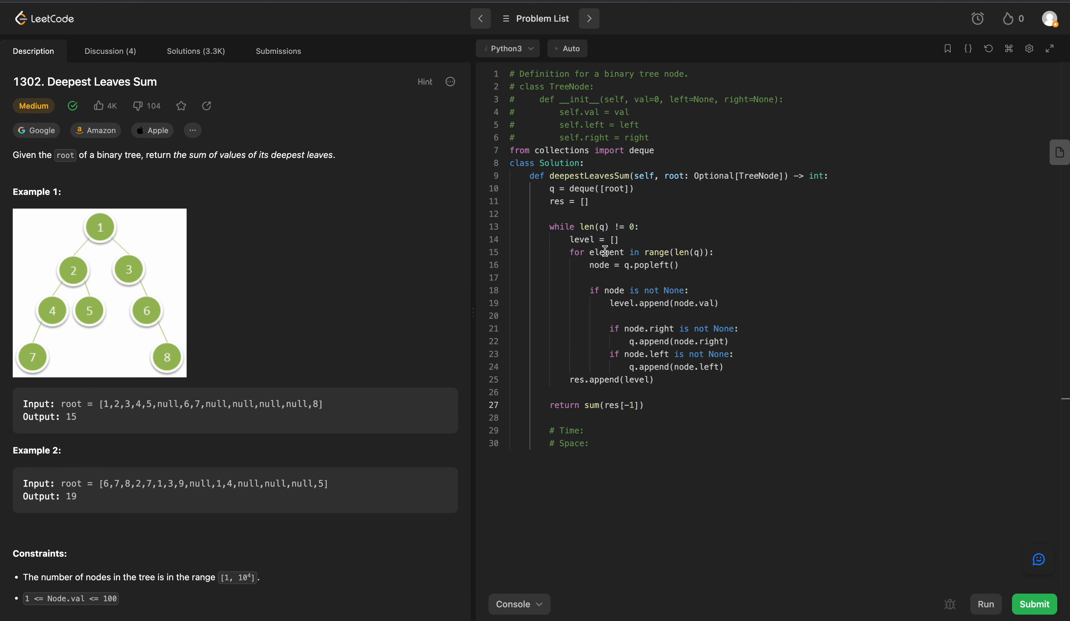
Step: Fill the comments with Time: O(n) and Space: O(q.length)
click(589, 431)
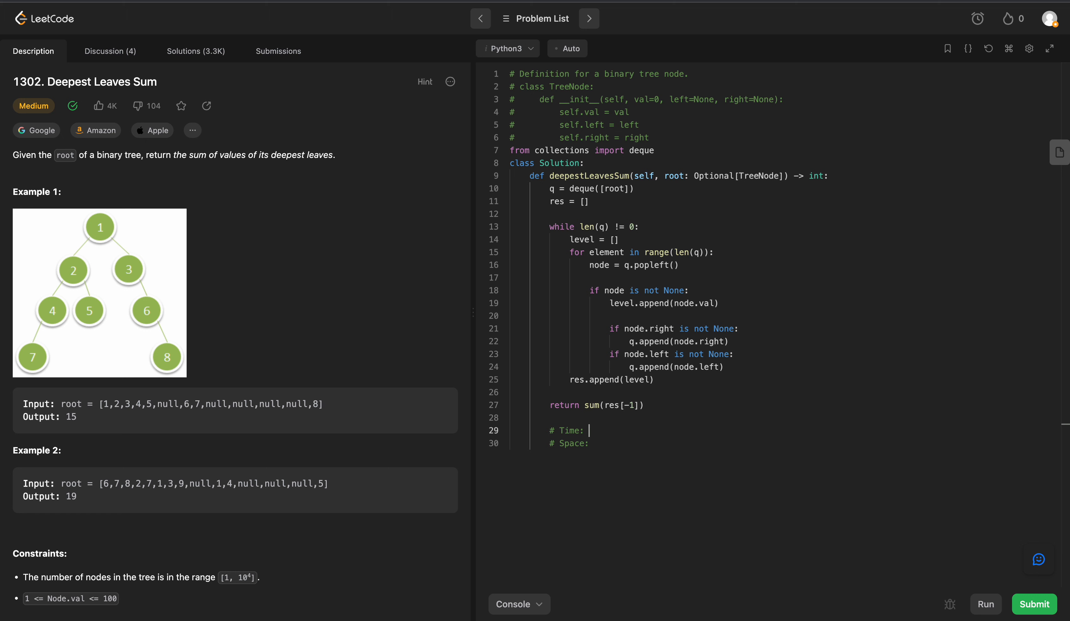
text(O(n))
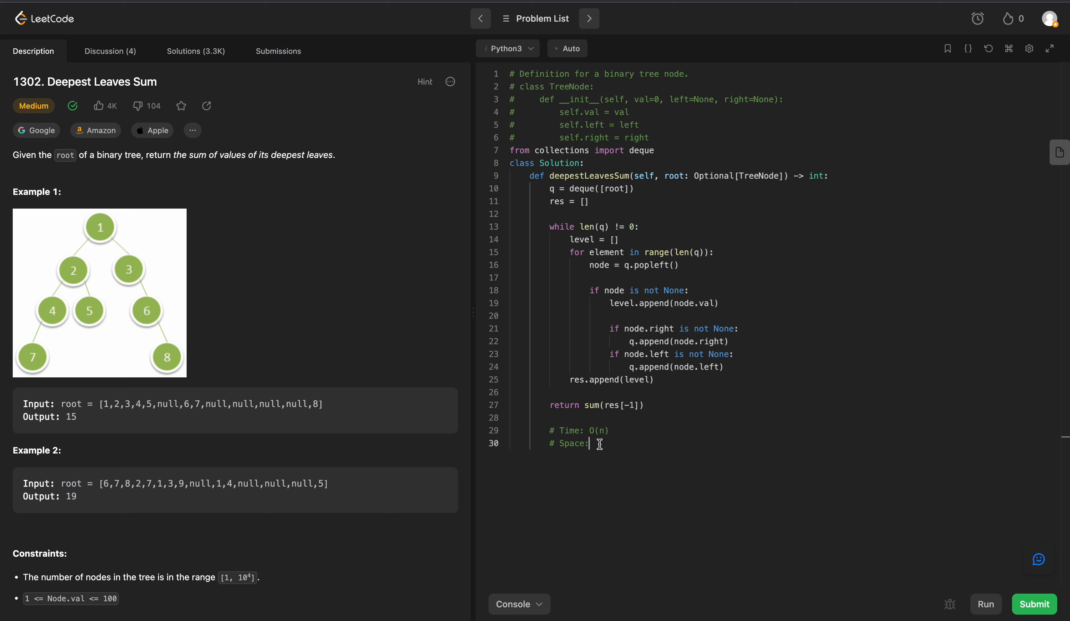
text(O(n))
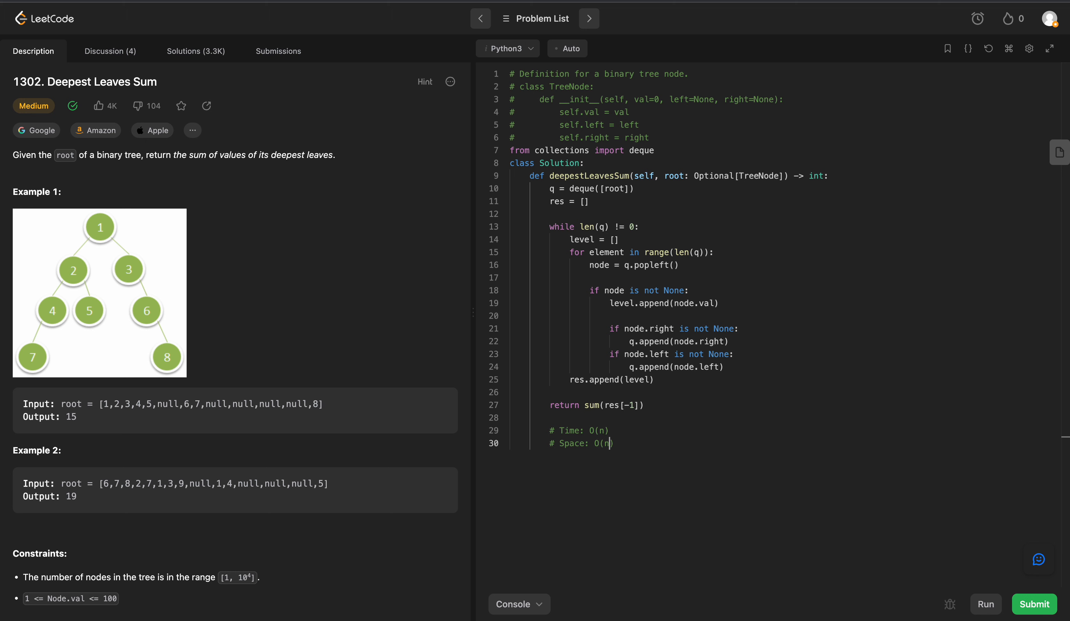
mouse_move(613, 214)
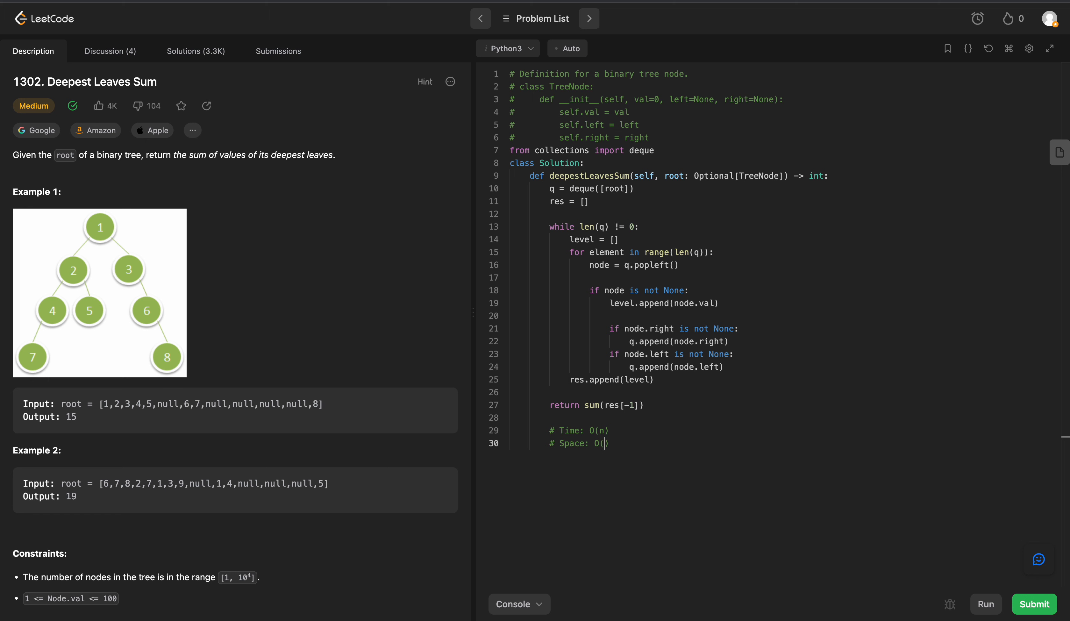
text(q.lengt)
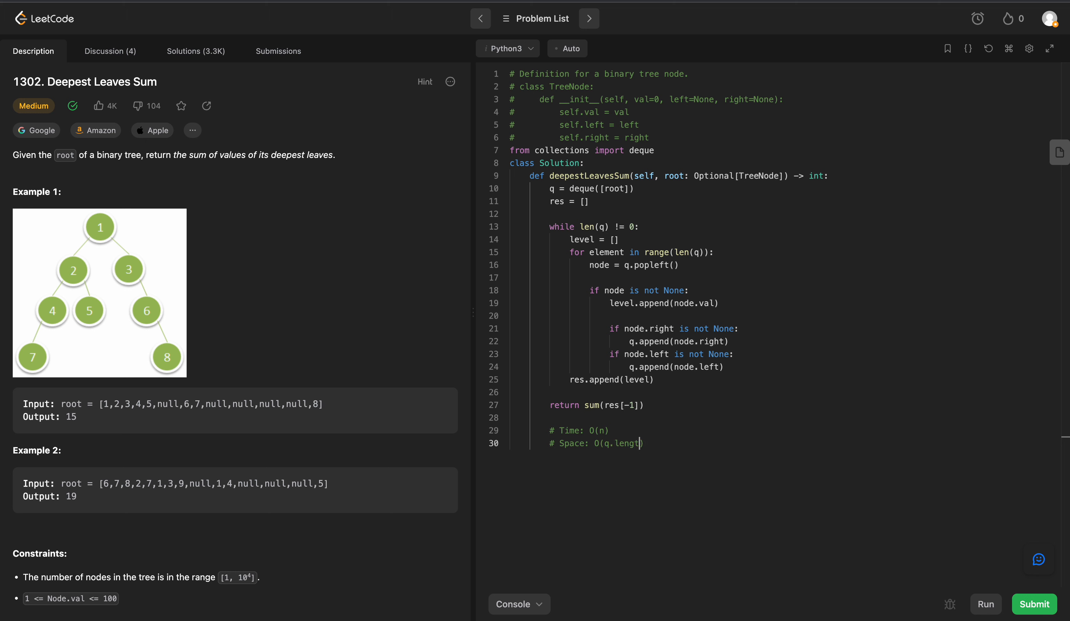